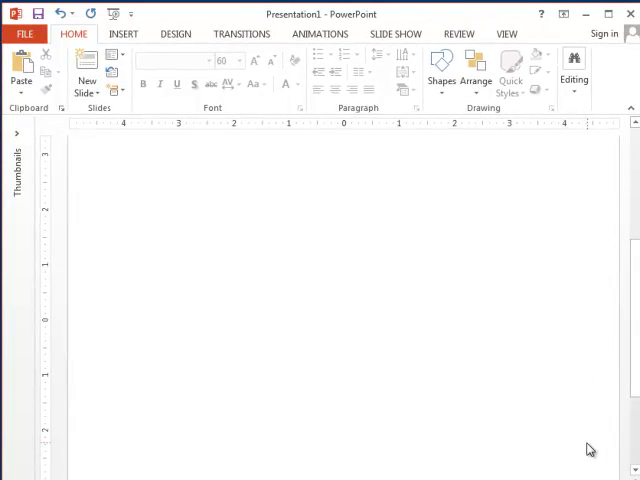
mouse_move(505, 425)
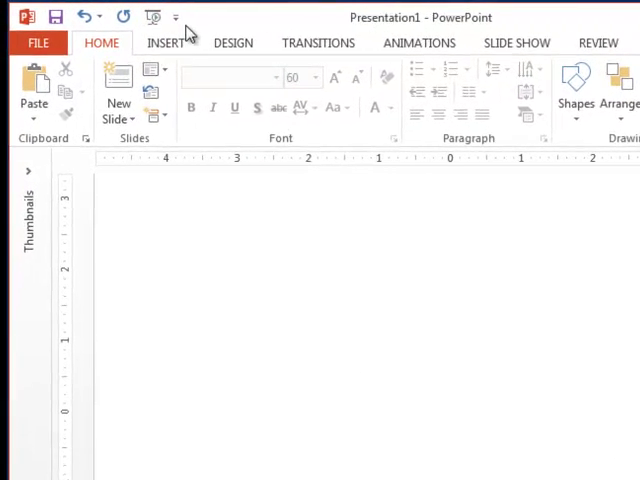
Show the Quick Access Toolbar below the ribbon
click(177, 18)
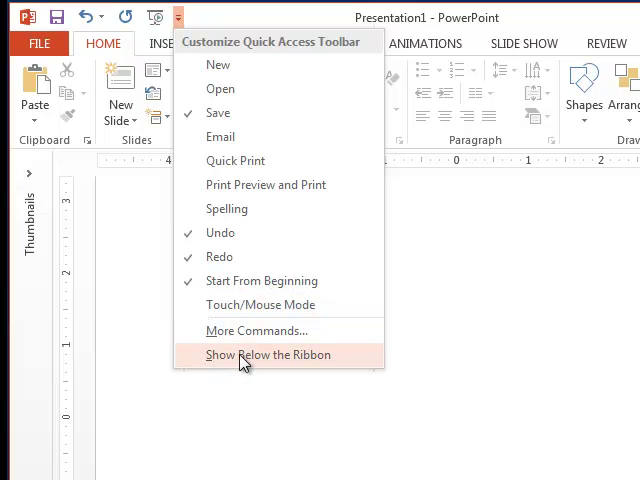
click(268, 355)
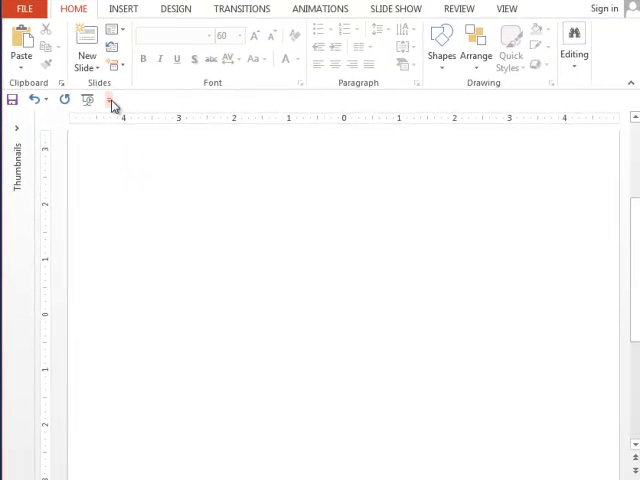
Open More Commands for the Quick Access Toolbar and expand the Choose commands from list
click(112, 104)
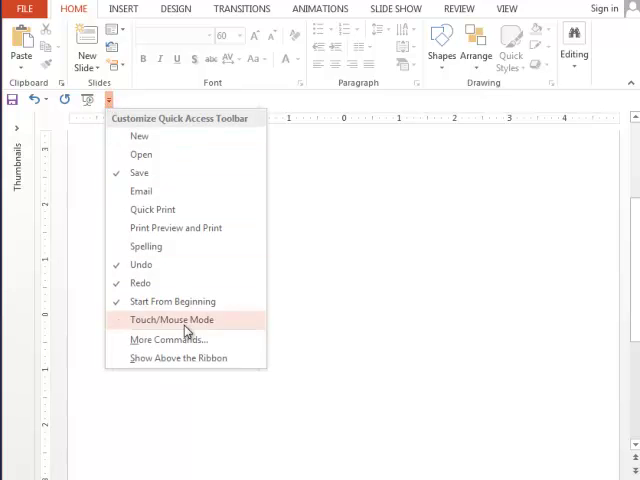
mouse_move(225, 343)
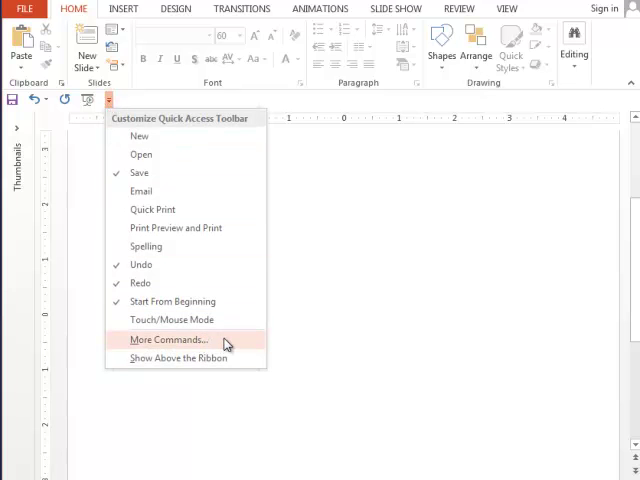
click(167, 339)
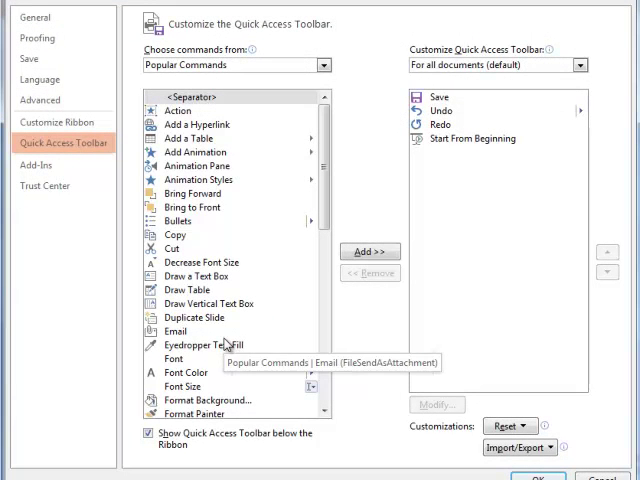
scroll(down, 3)
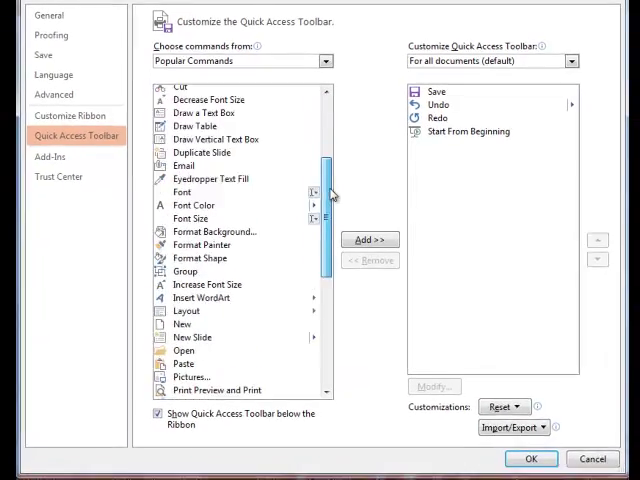
scroll(down, 3)
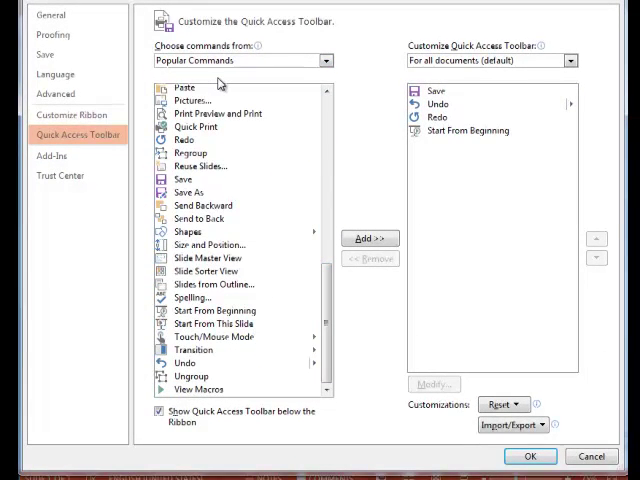
mouse_move(218, 110)
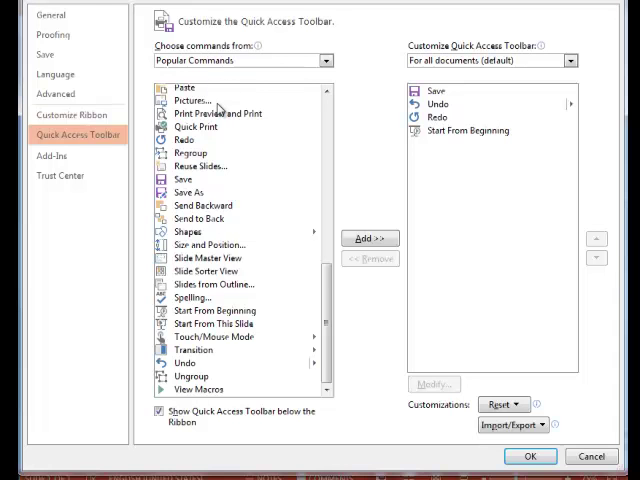
click(326, 60)
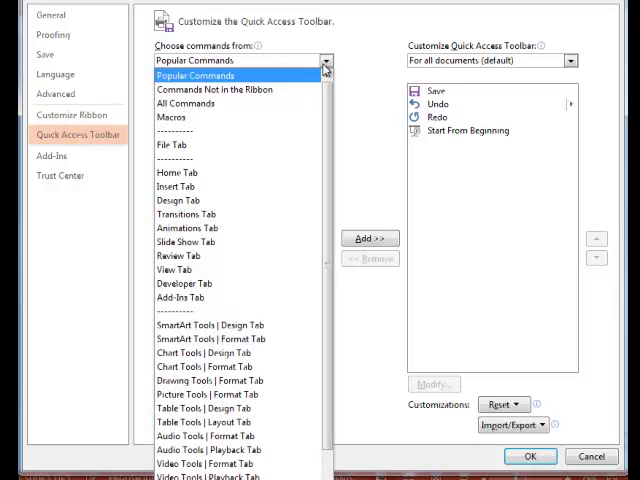
Choose All Commands and select Subtract Shapes in the command list
click(191, 103)
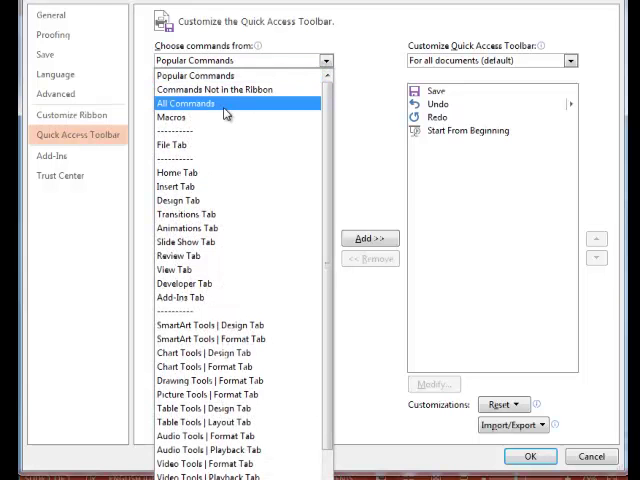
click(184, 103)
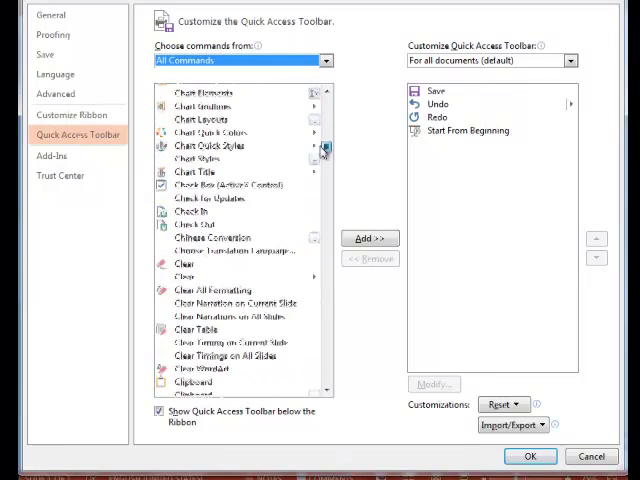
scroll(down, 3)
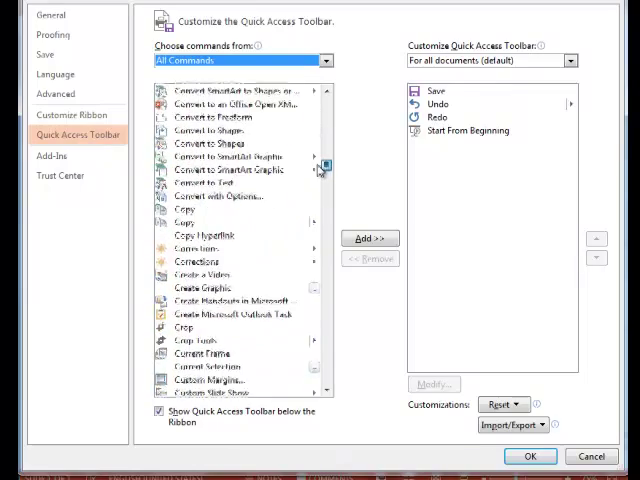
scroll(down, 3)
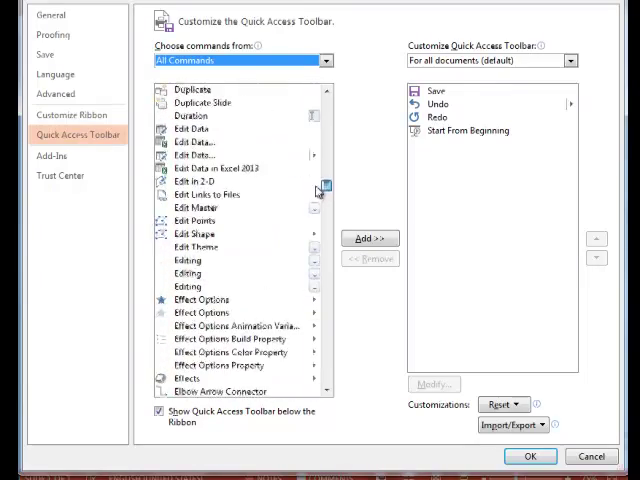
scroll(down, 3)
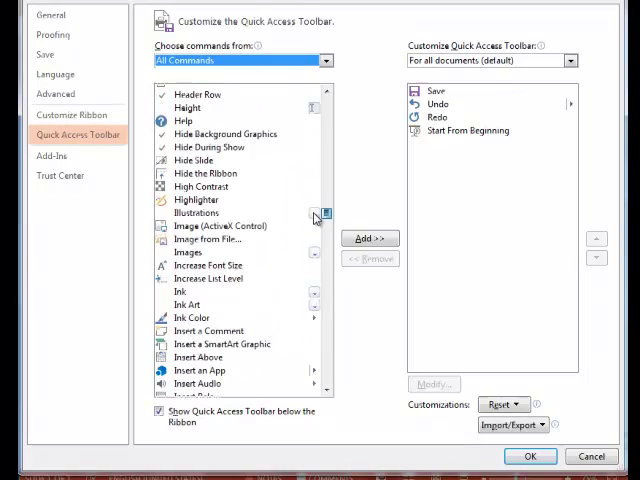
scroll(down, 3)
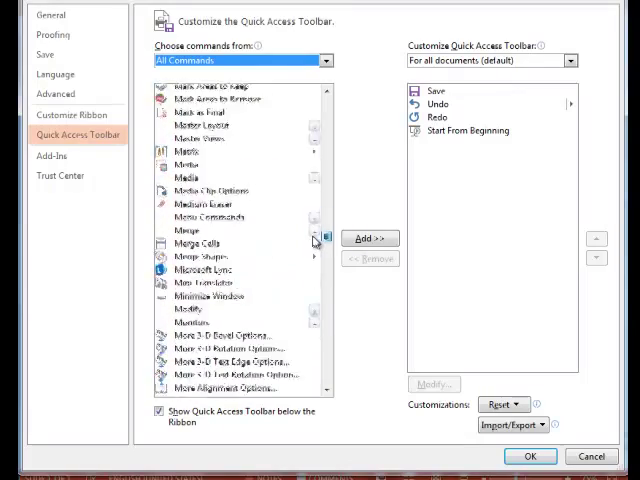
scroll(down, 3)
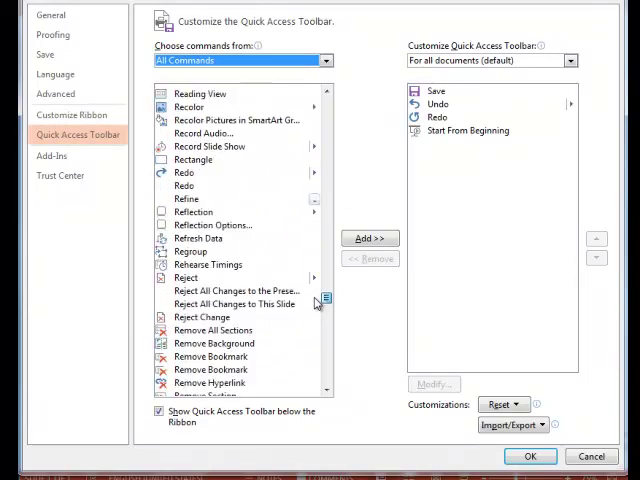
scroll(down, 3)
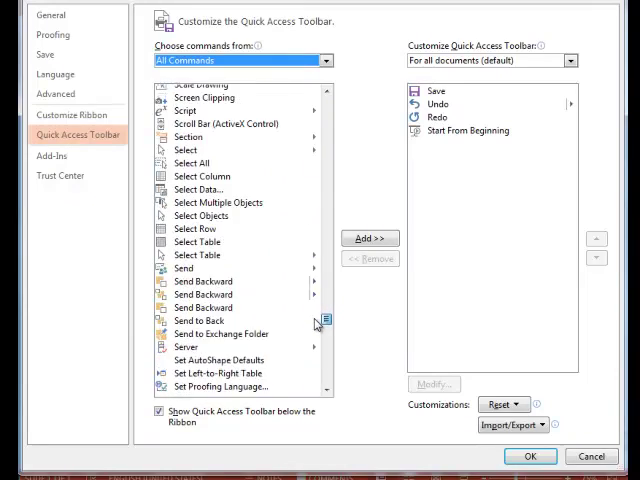
scroll(down, 3)
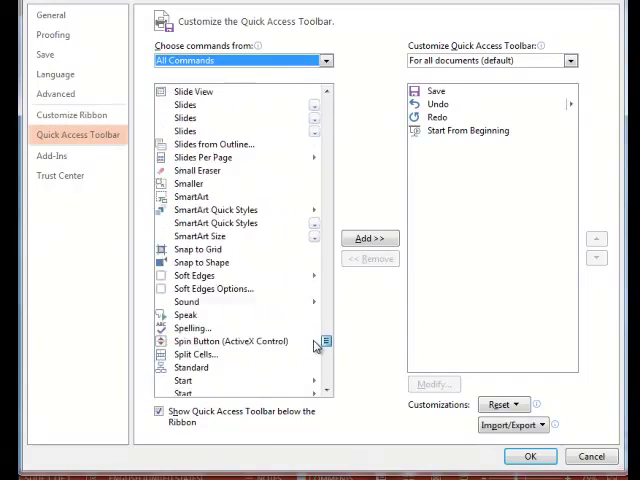
scroll(down, 3)
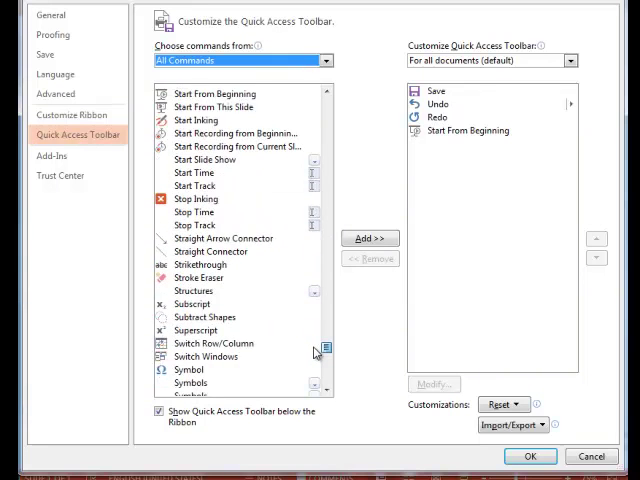
scroll(down, 3)
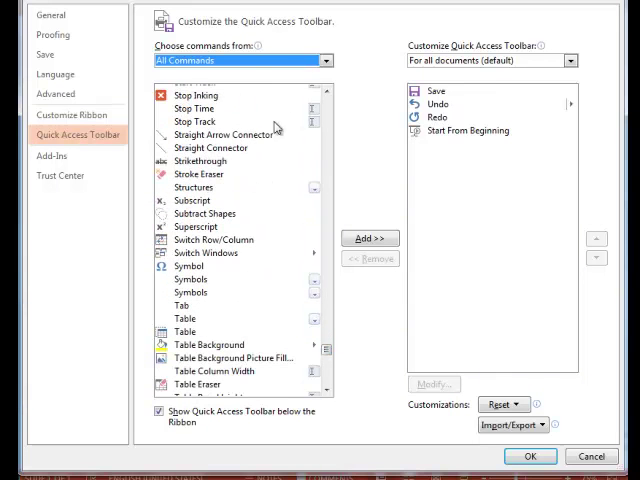
click(205, 213)
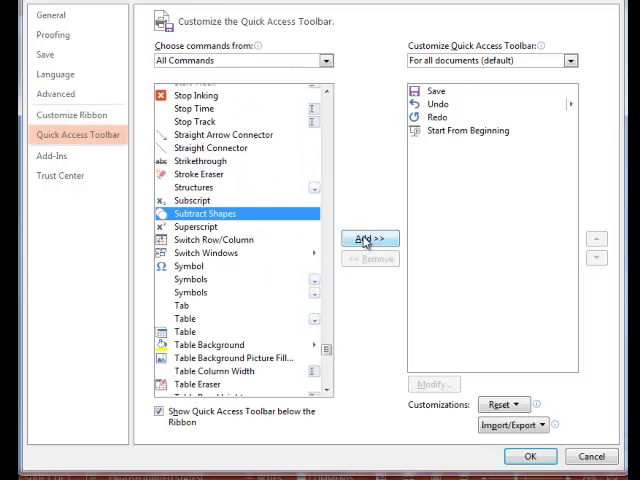
Add Subtract Shapes and Union Shapes to the toolbar, and move Redo to the top
click(369, 238)
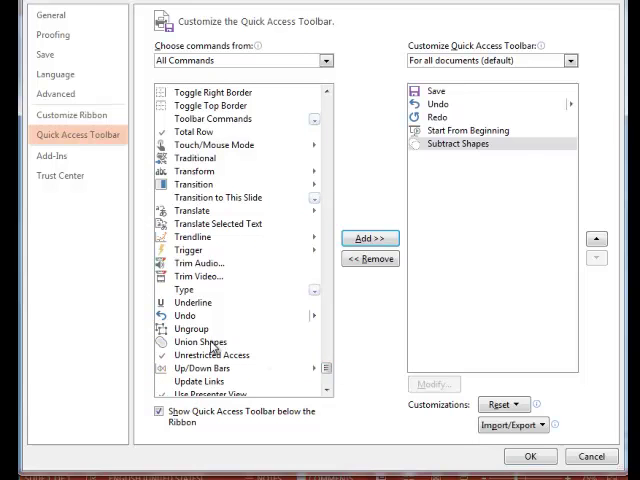
click(370, 238)
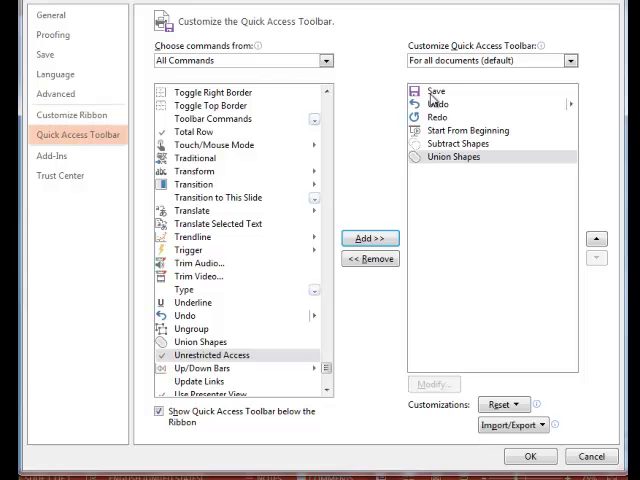
click(450, 117)
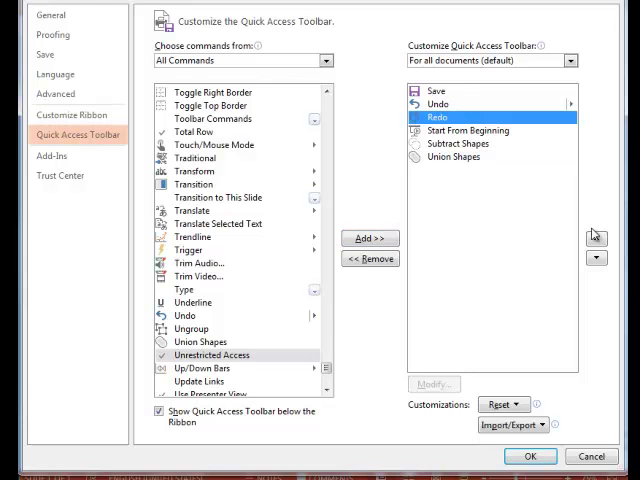
click(596, 238)
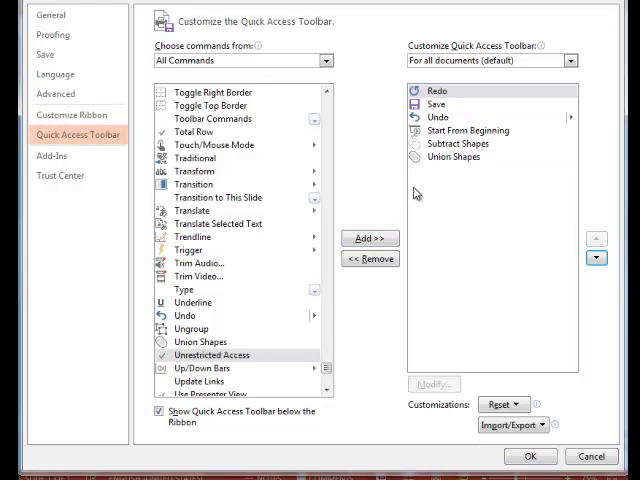
mouse_move(458, 97)
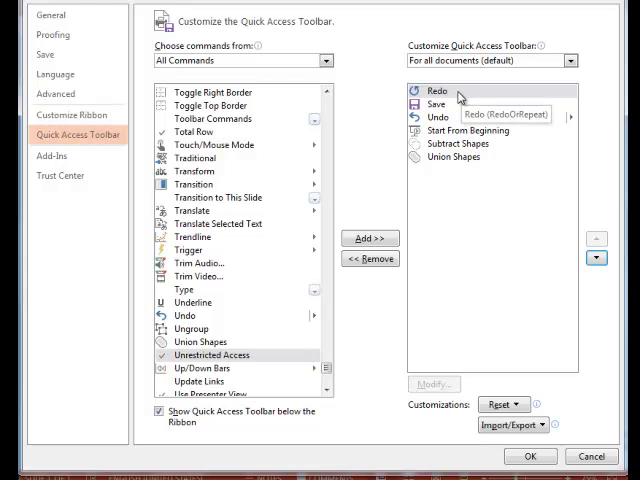
mouse_move(528, 180)
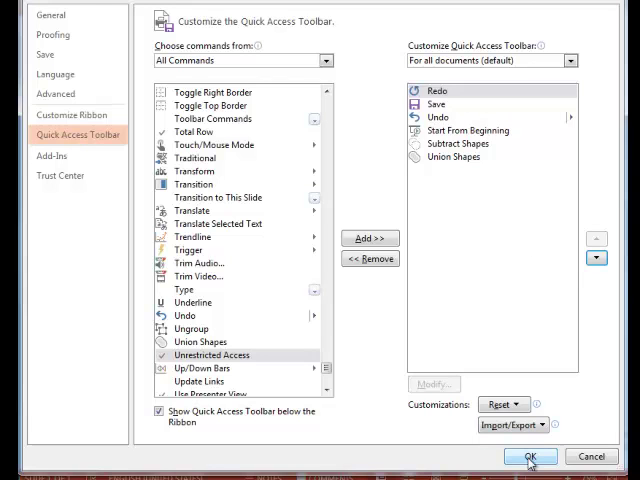
Apply the toolbar changes and add the Insert tab's Shapes gallery to the toolbar
click(513, 456)
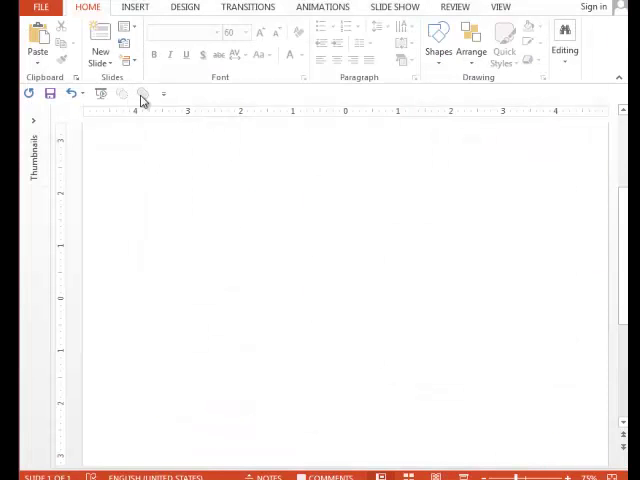
mouse_move(142, 93)
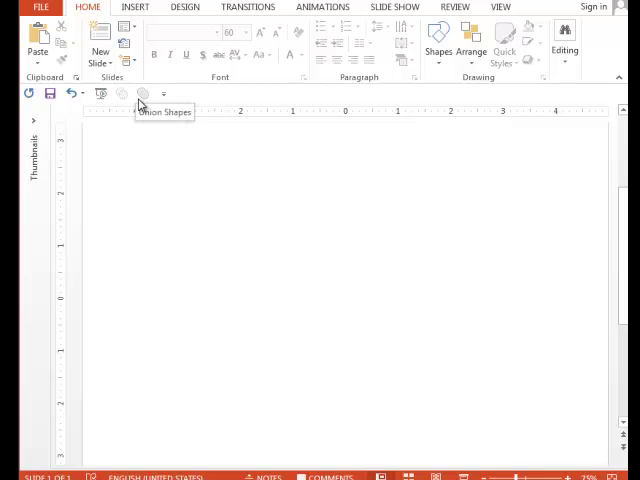
click(135, 7)
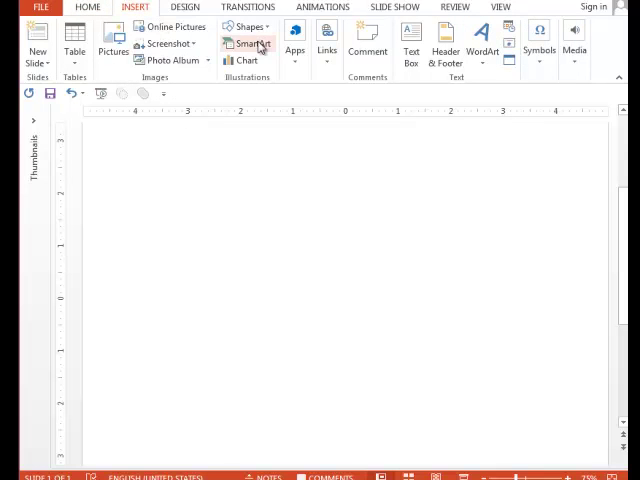
mouse_move(247, 26)
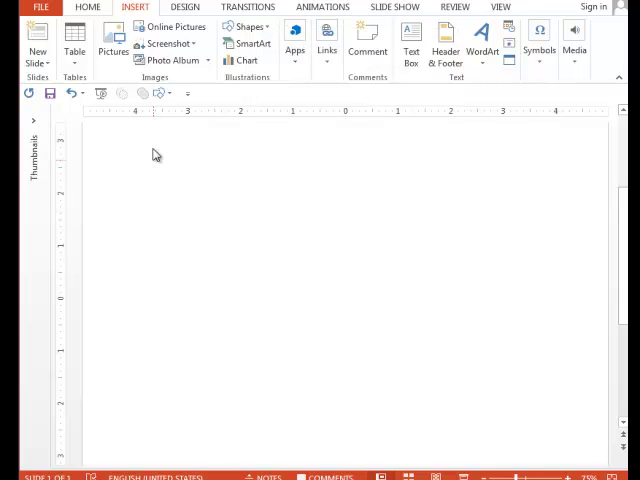
mouse_move(165, 93)
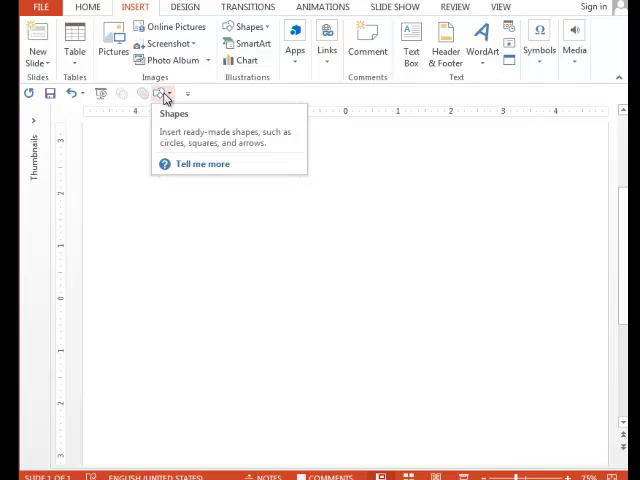
mouse_move(400, 188)
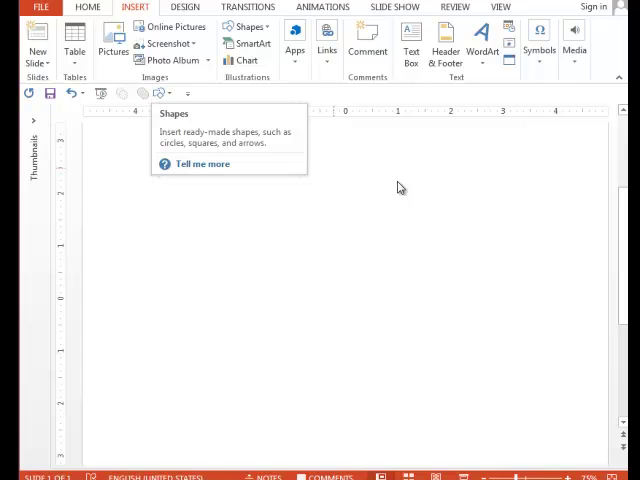
click(547, 11)
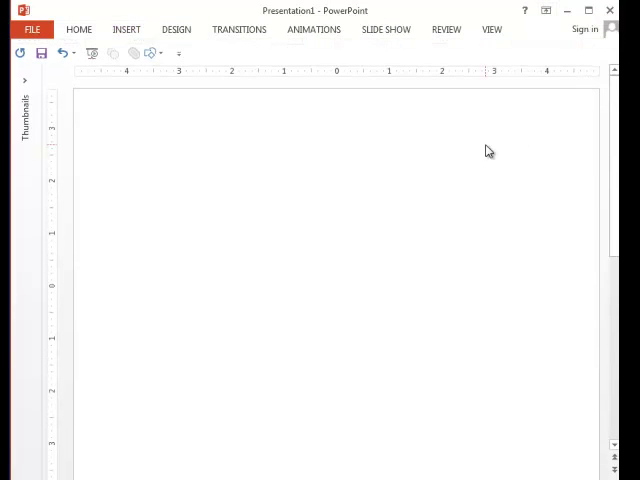
mouse_move(196, 109)
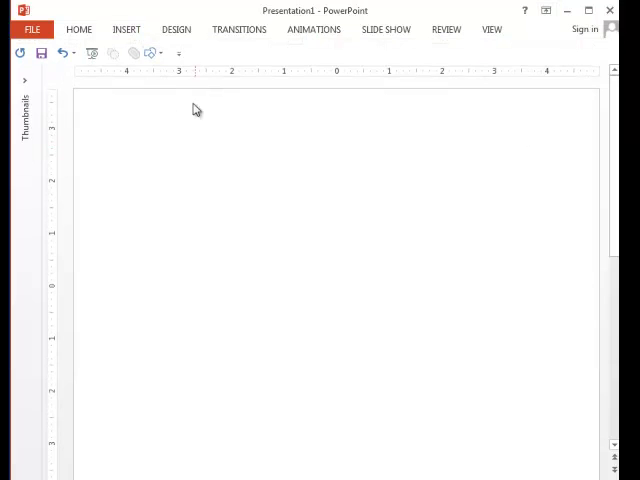
mouse_move(180, 112)
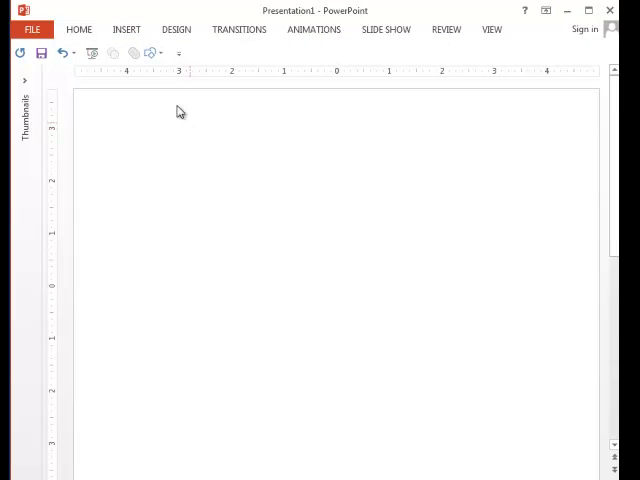
mouse_move(152, 53)
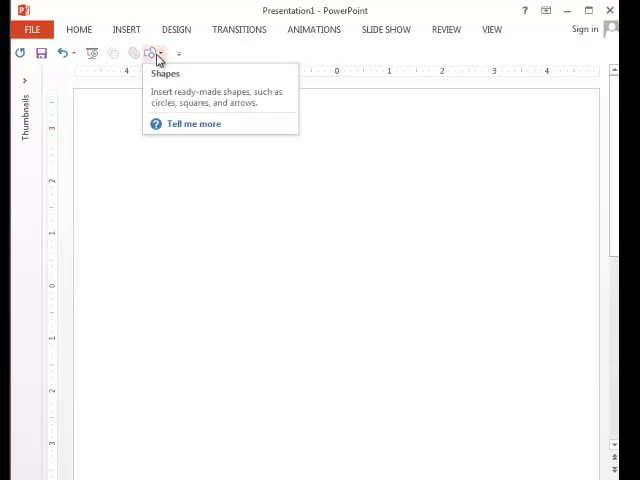
Open the Shapes gallery from the Quick Access Toolbar
click(153, 53)
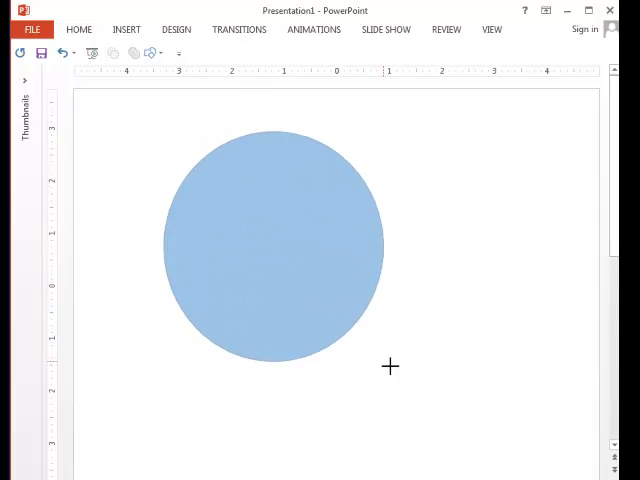
Draw a large circle, then an isosceles triangle overlapping its lower right side
click(280, 250)
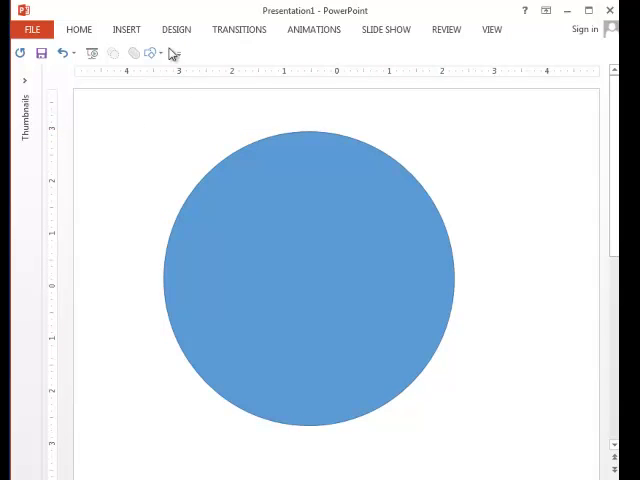
click(147, 53)
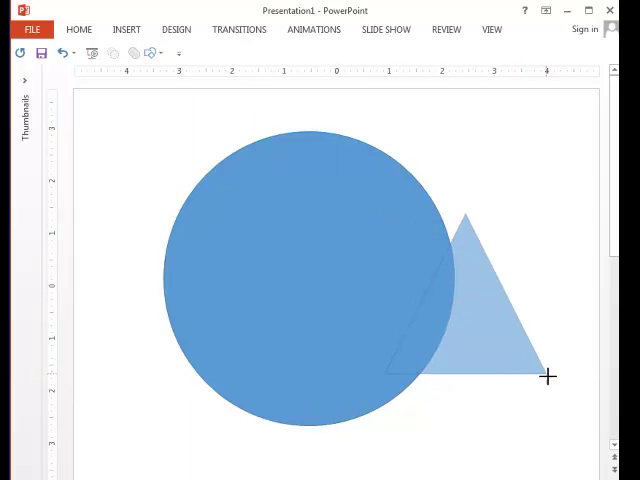
click(490, 300)
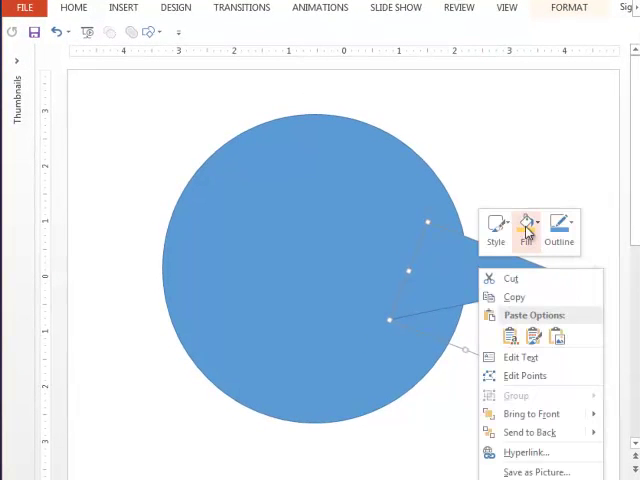
Fill the triangle with a dark orange theme colour
click(525, 228)
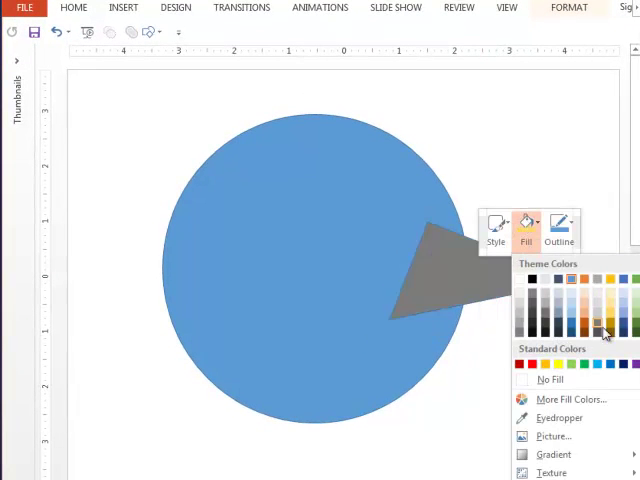
click(585, 319)
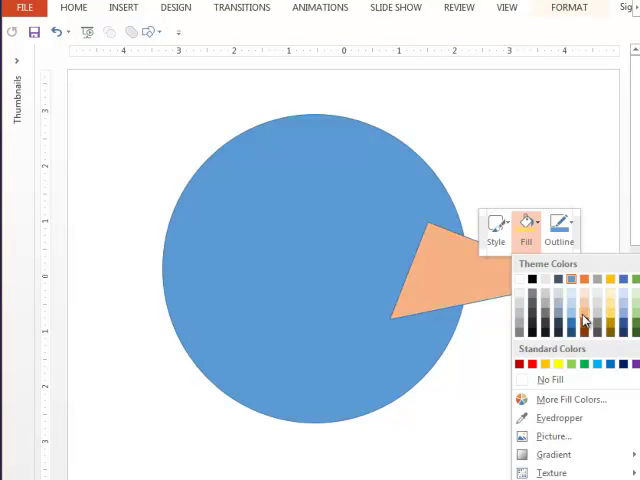
click(584, 318)
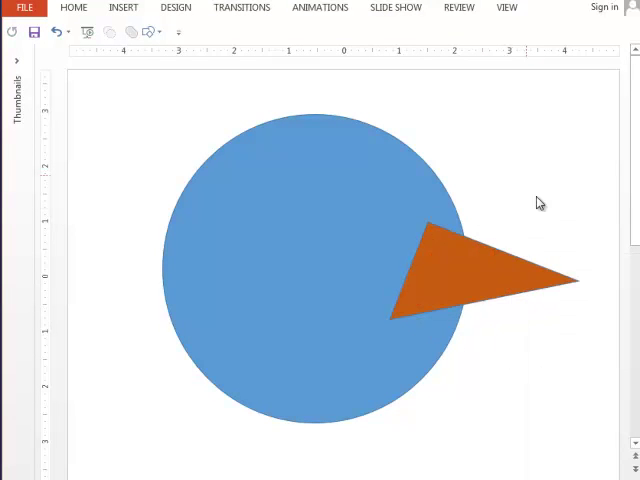
click(470, 275)
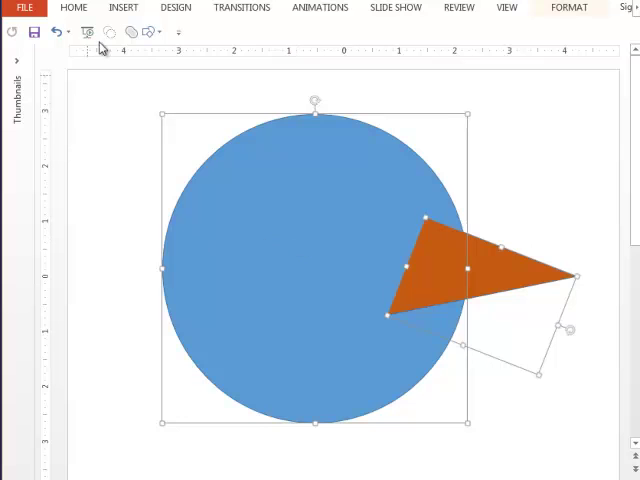
mouse_move(110, 33)
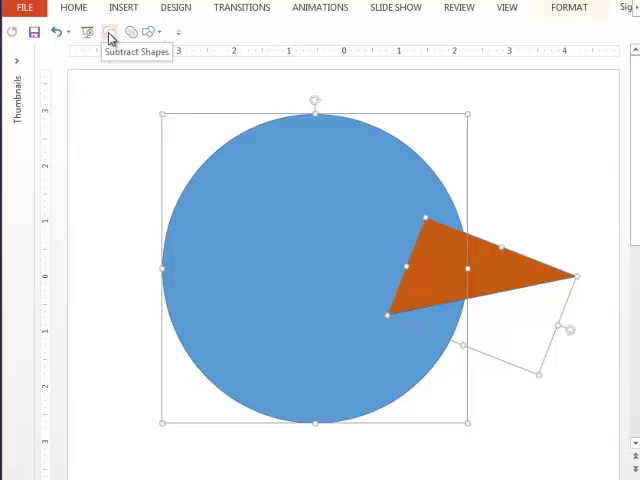
mouse_move(131, 35)
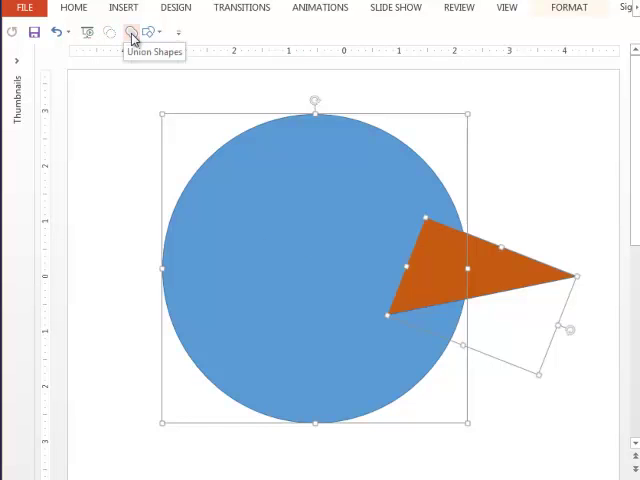
Merge the circle and triangle with Union Shapes
click(131, 33)
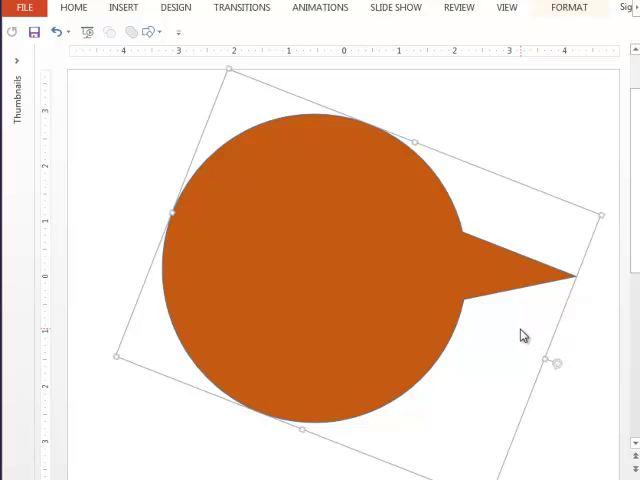
mouse_move(470, 330)
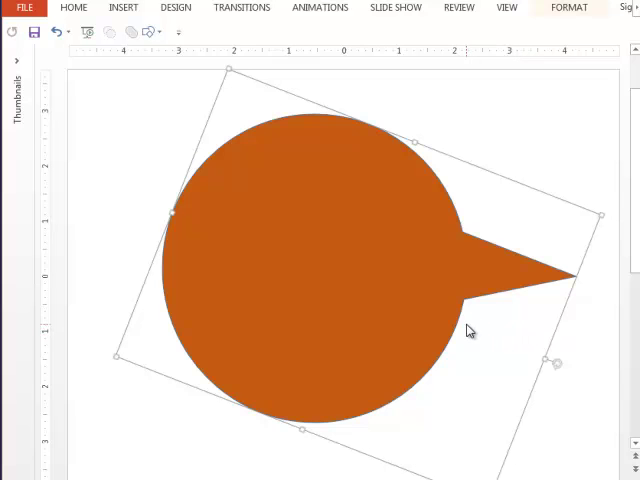
mouse_move(472, 288)
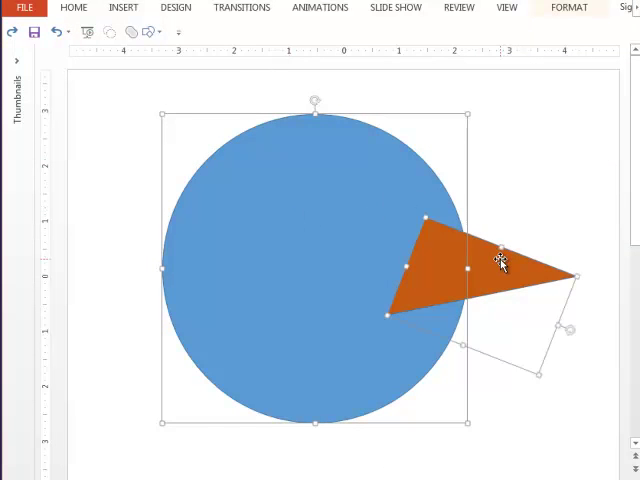
mouse_move(310, 258)
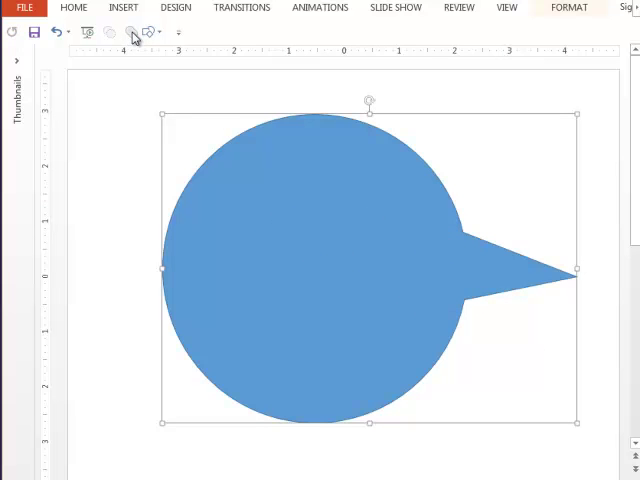
mouse_move(460, 270)
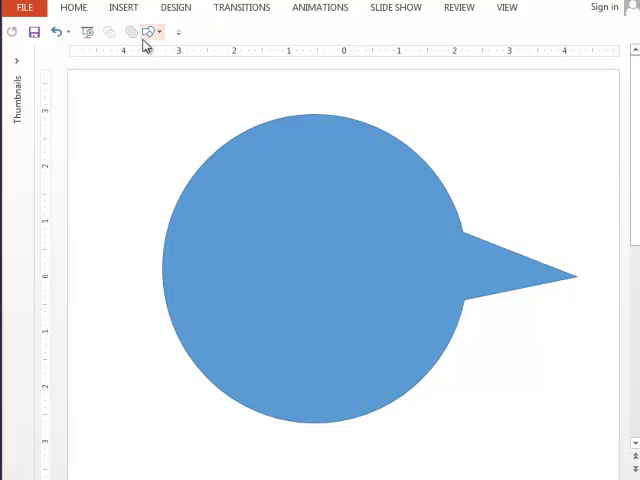
Insert a 5-point star on the upper circle and fill it yellow
click(150, 32)
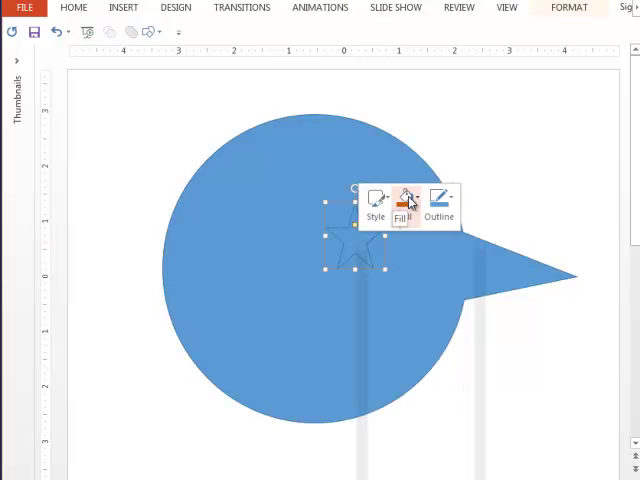
click(405, 196)
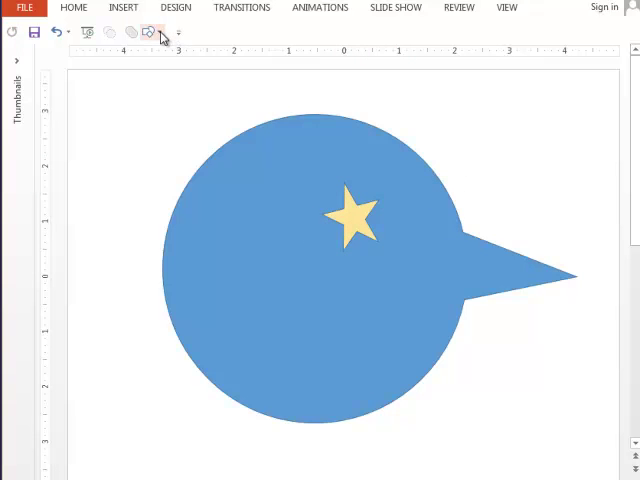
Draw a lightning bolt over the circle's left part and subtract it from the circle
click(153, 32)
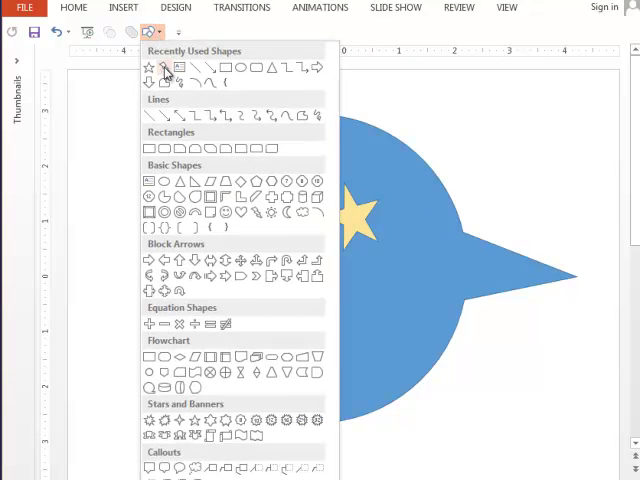
click(164, 67)
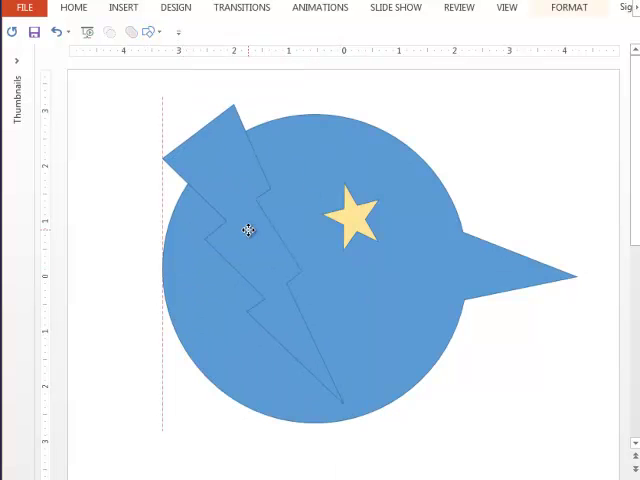
click(245, 232)
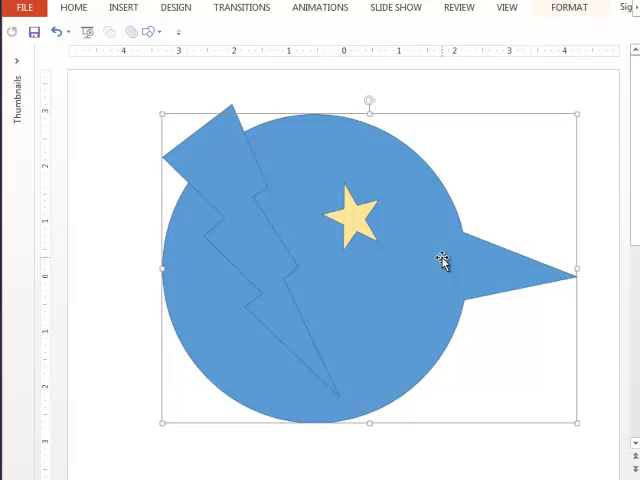
mouse_move(327, 243)
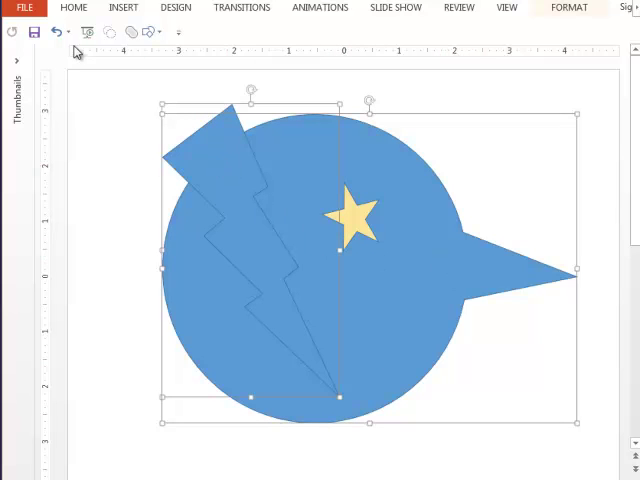
mouse_move(109, 33)
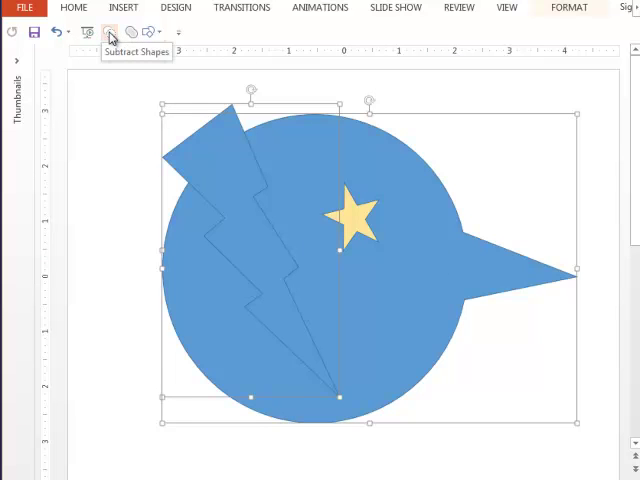
click(108, 33)
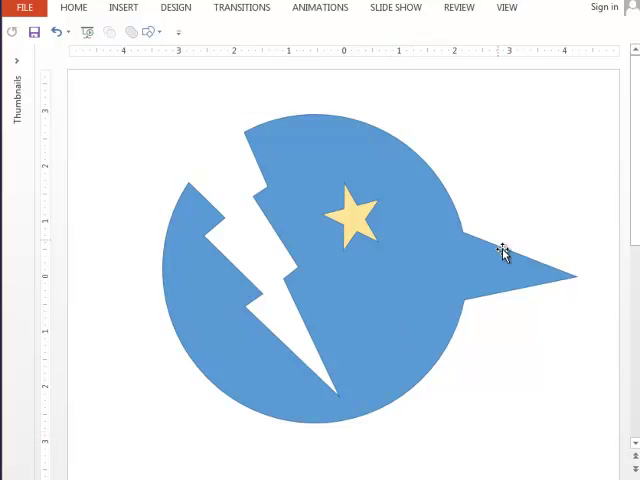
mouse_move(517, 283)
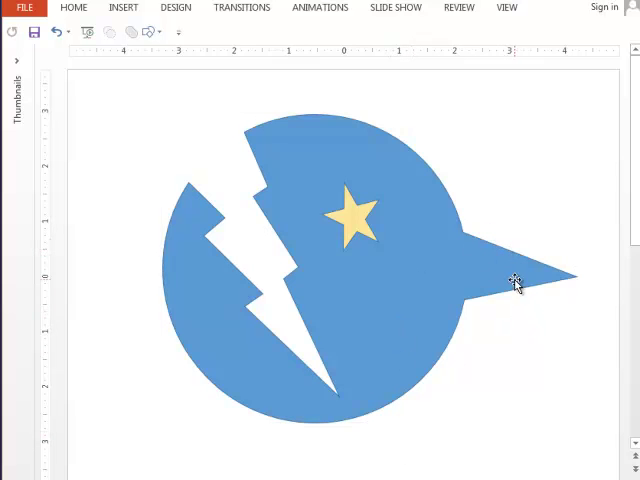
mouse_move(490, 275)
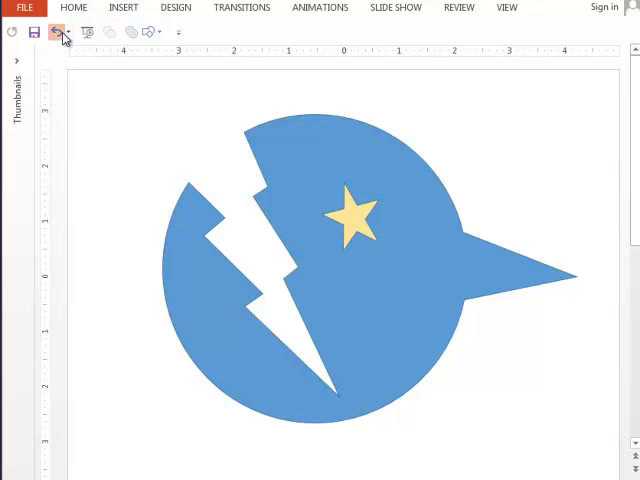
click(57, 31)
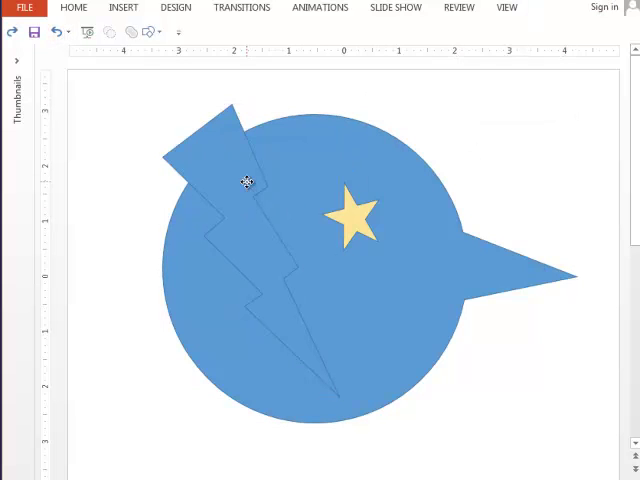
click(245, 185)
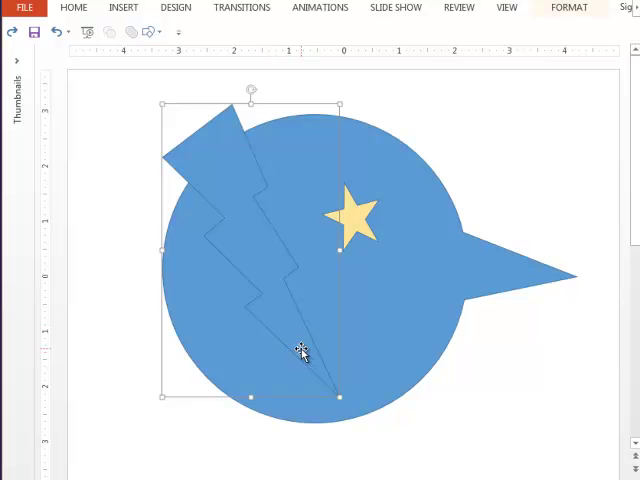
mouse_move(452, 270)
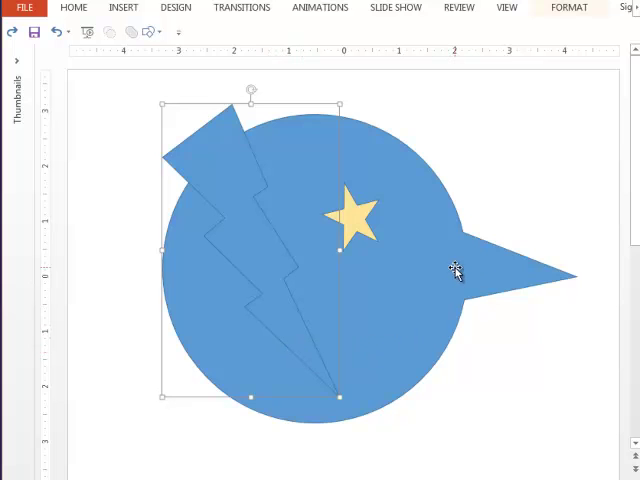
click(109, 32)
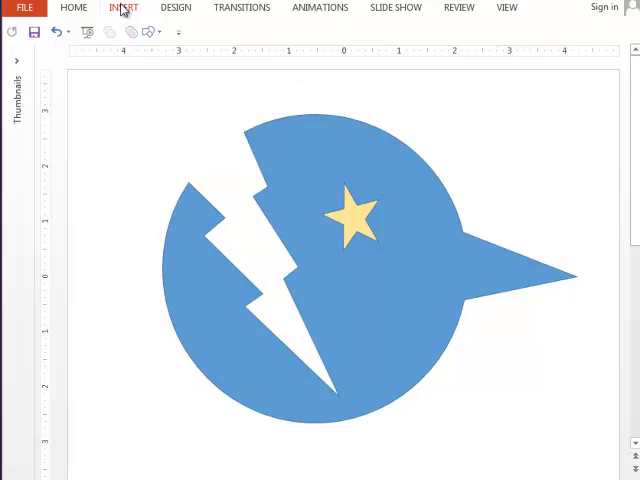
Insert a text box on the lower circle reading 'Tell Someone'
click(123, 8)
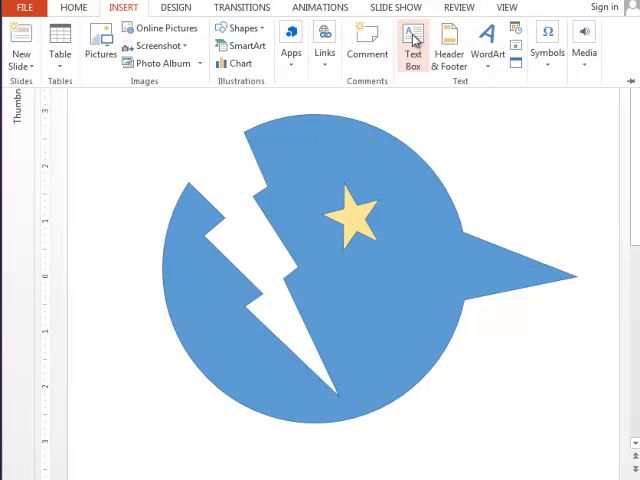
click(412, 45)
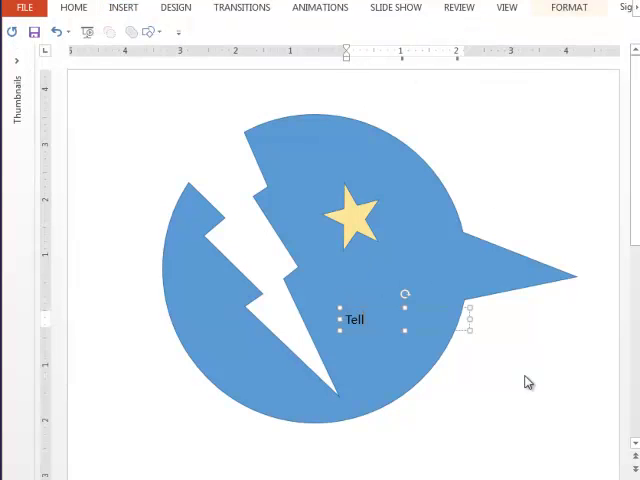
text(Someone)
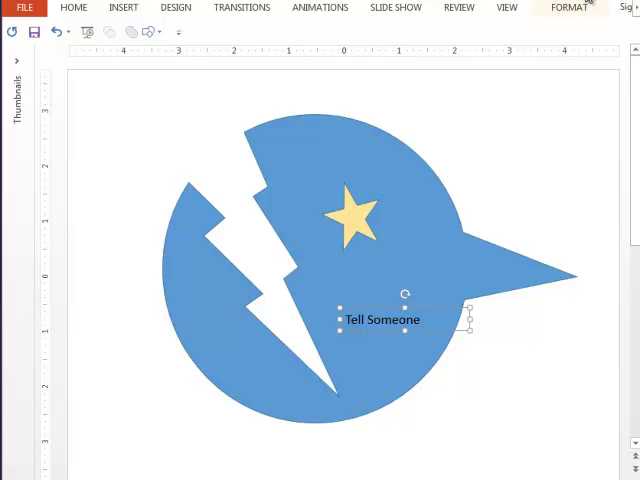
Pin the ribbon so its tools stay permanently shown
click(625, 9)
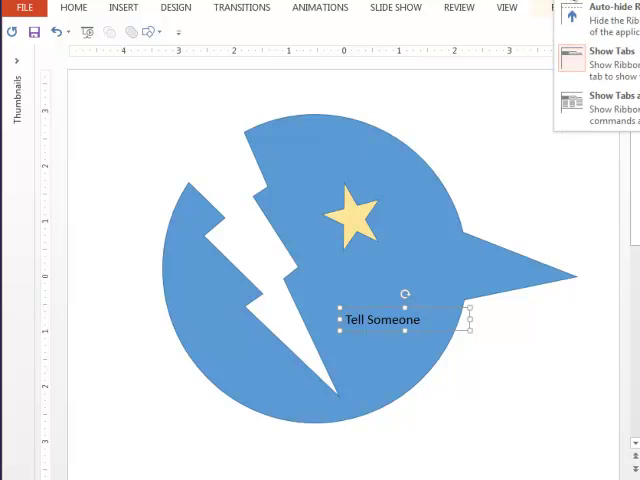
click(615, 101)
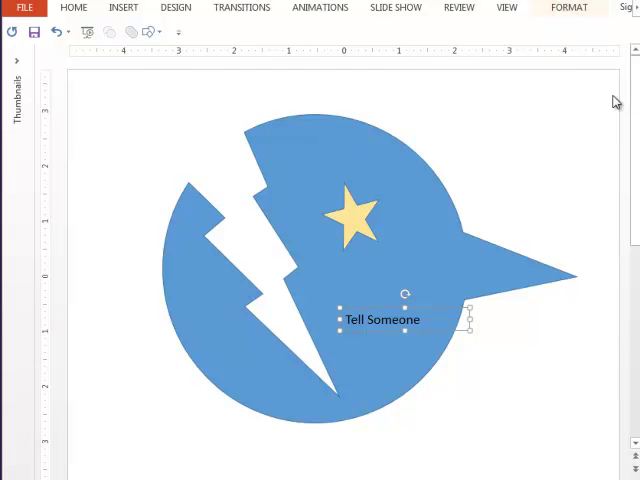
click(73, 7)
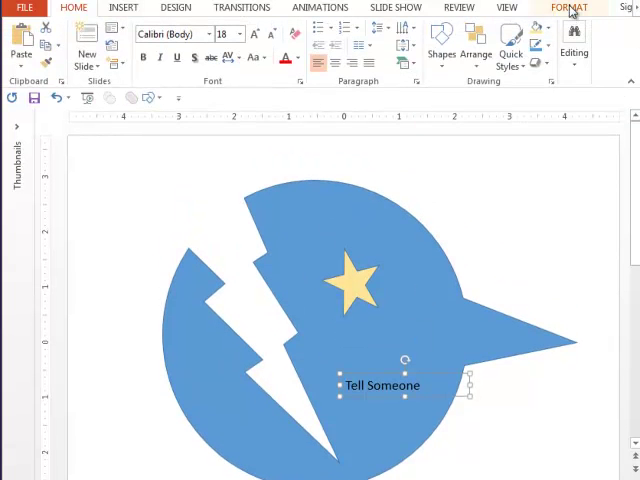
Apply a Transform warp effect that stretches the 'Tell Someone' text taller
click(570, 7)
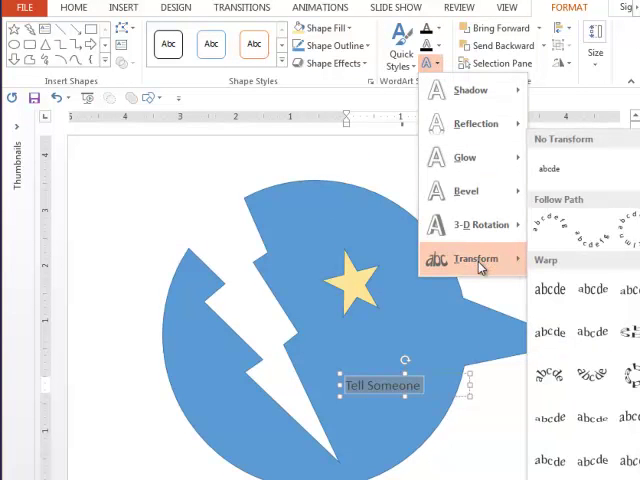
click(592, 377)
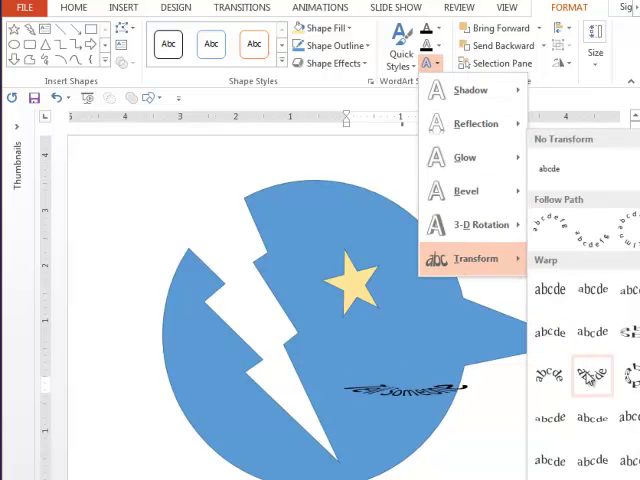
click(592, 290)
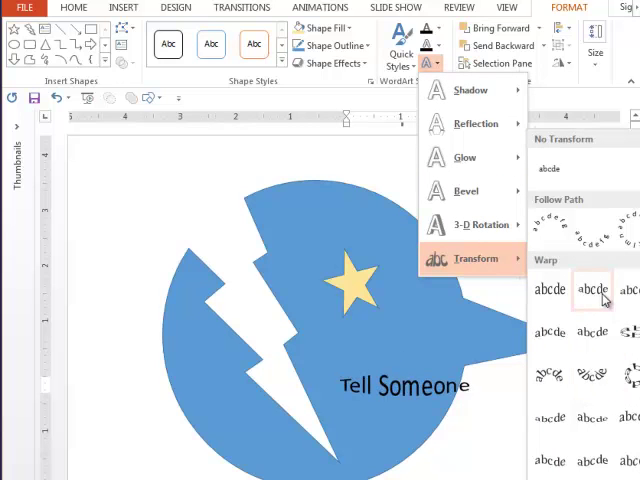
mouse_move(591, 333)
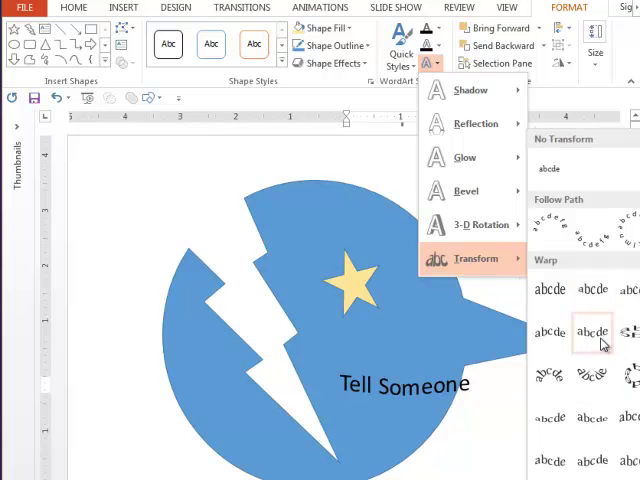
click(591, 332)
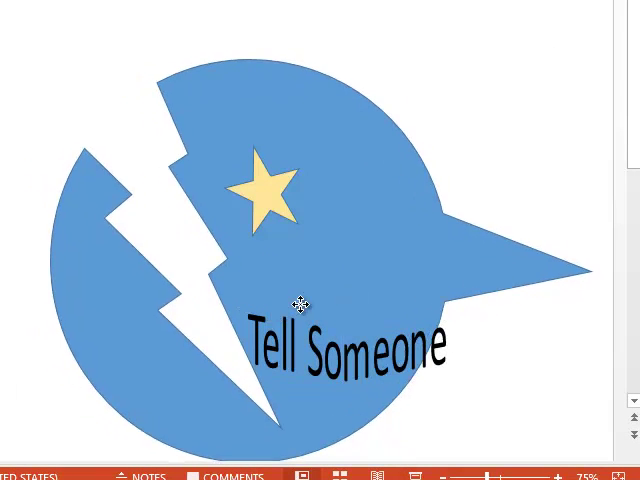
click(345, 340)
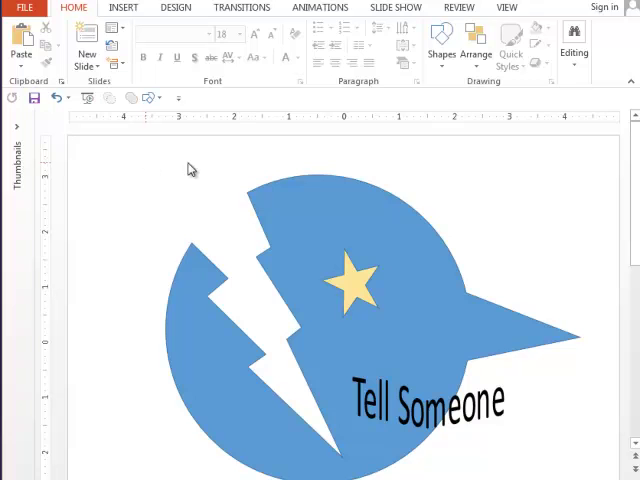
mouse_move(412, 175)
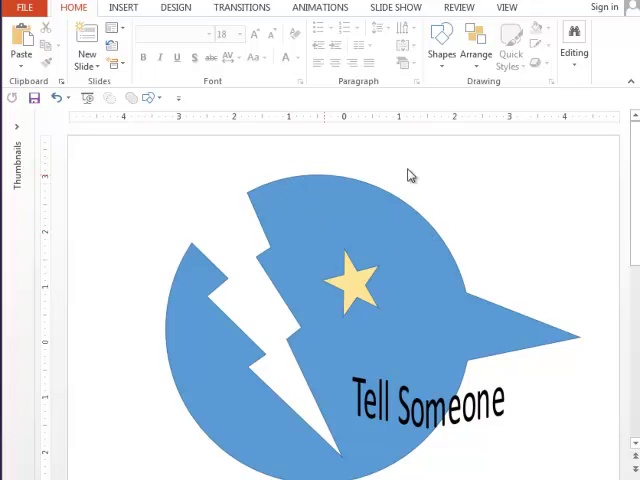
mouse_move(543, 220)
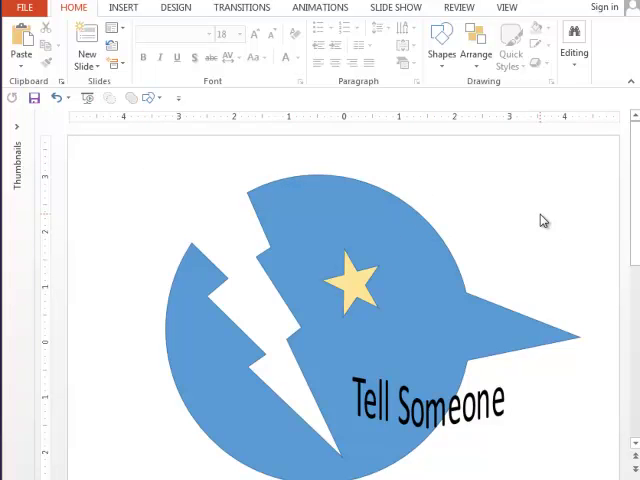
mouse_move(464, 217)
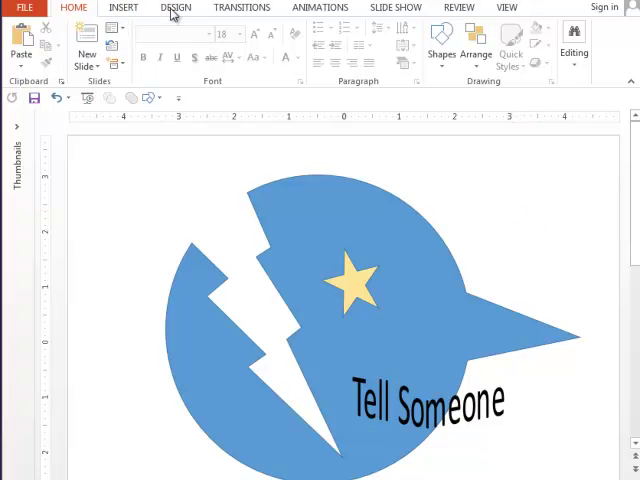
Choose Custom Slide Size from the Design tab's Customize > Slide Size options
click(176, 7)
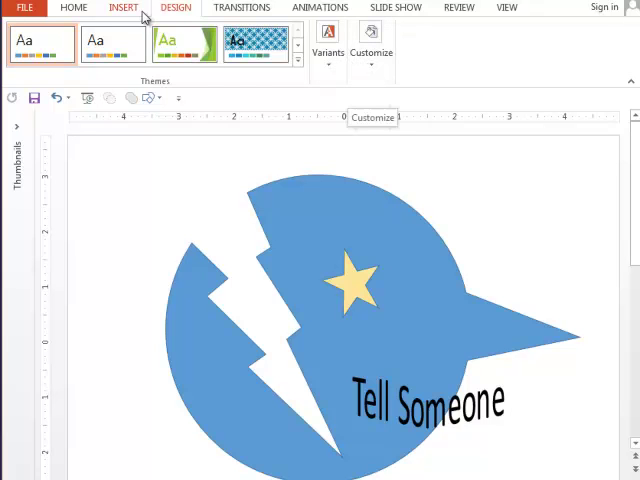
click(371, 40)
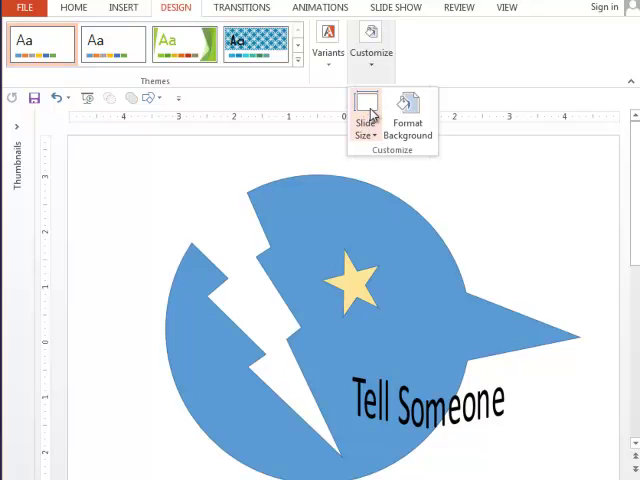
mouse_move(363, 115)
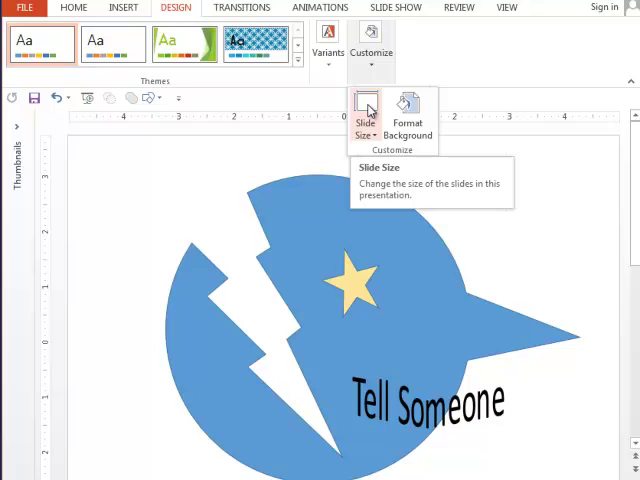
click(366, 115)
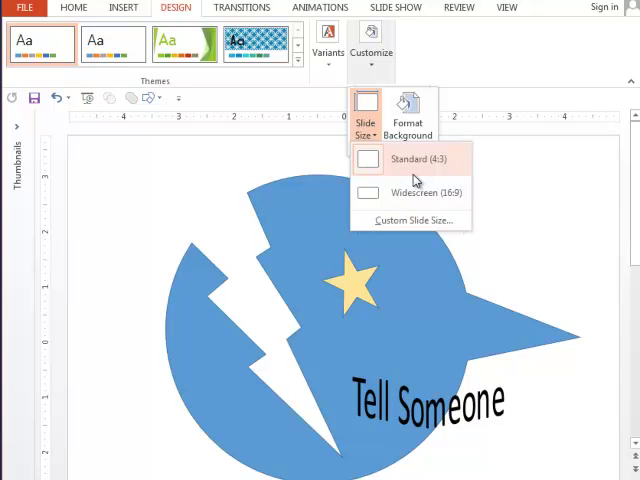
click(409, 220)
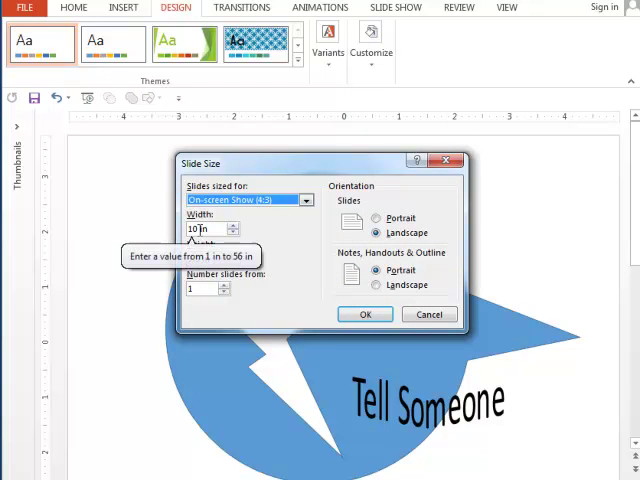
mouse_move(443, 190)
text(2.5)
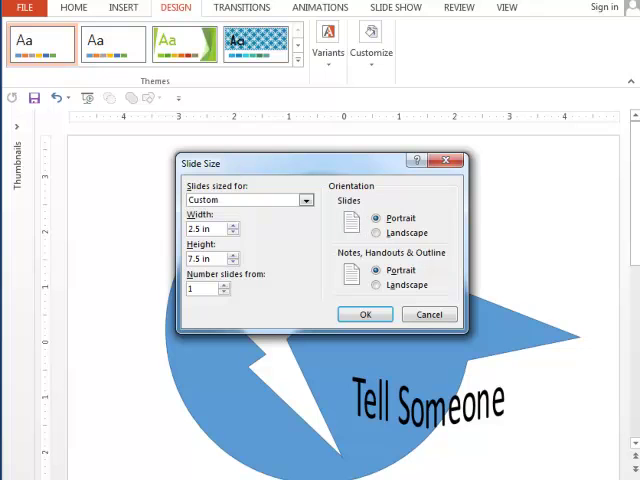
Resize the slide to 2.5 by 1.5 inches and pick a content scaling option
triple_click(205, 258)
text(1.5)
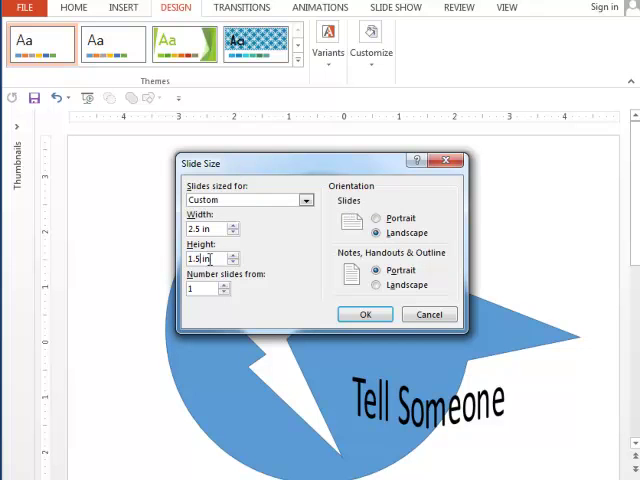
click(366, 314)
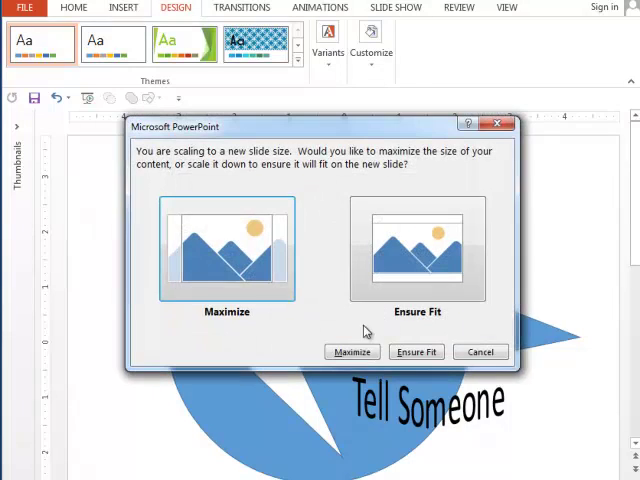
click(416, 351)
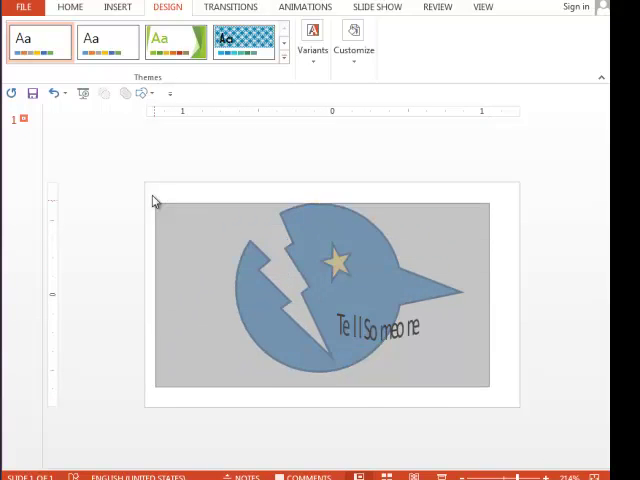
Select the circle, star and text and group them into one object
click(340, 290)
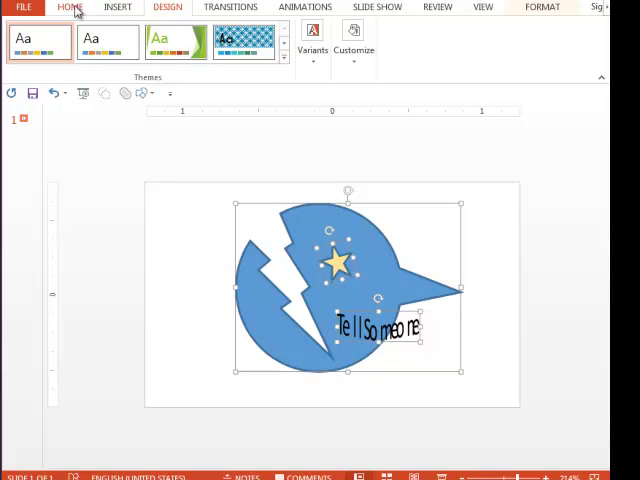
click(69, 7)
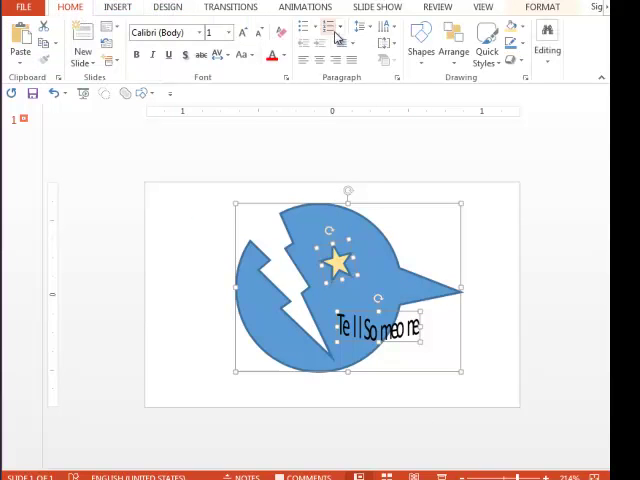
click(453, 50)
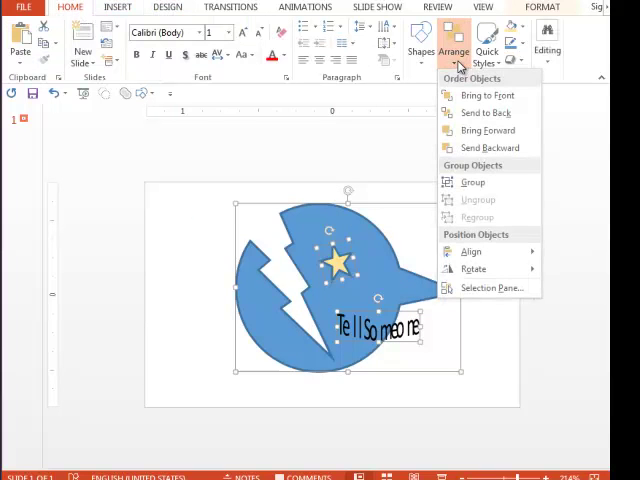
click(472, 182)
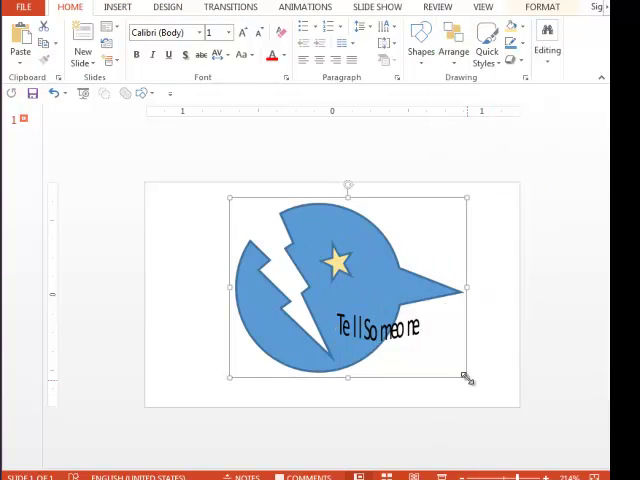
Enlarge the grouped logo to fill the slide, then deselect it
drag(468, 377, 495, 397)
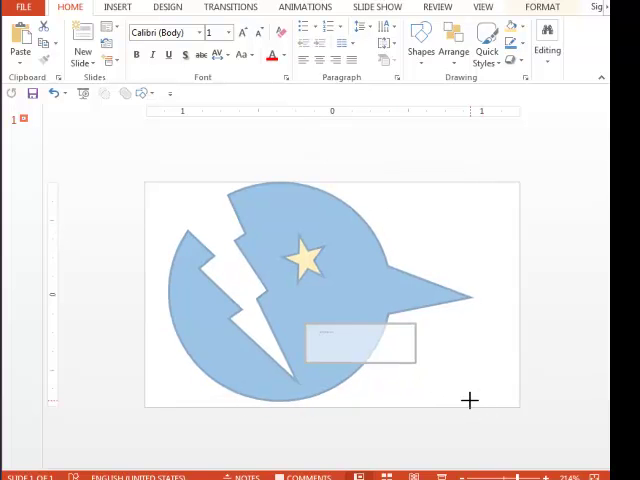
text(Tell Someone)
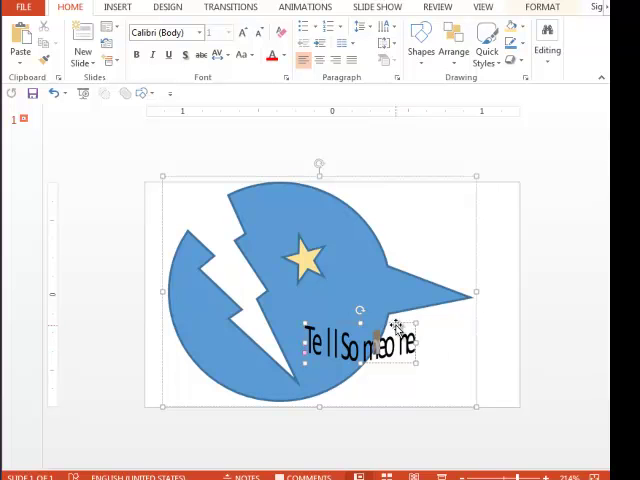
click(480, 345)
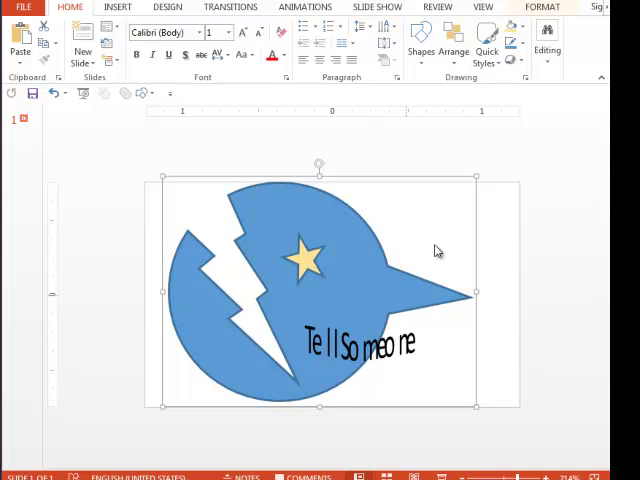
click(450, 275)
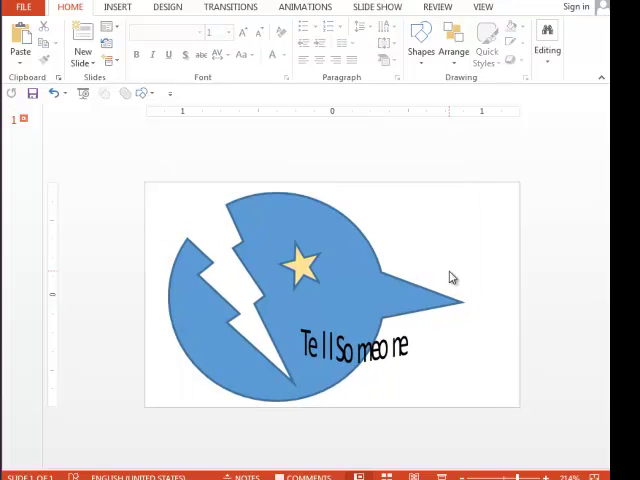
mouse_move(445, 278)
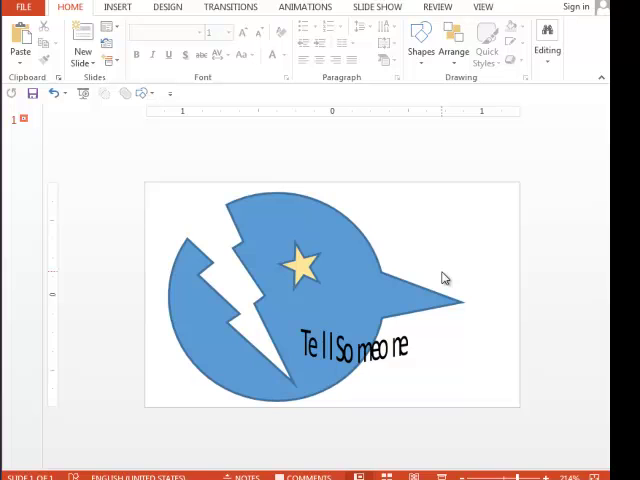
mouse_move(402, 280)
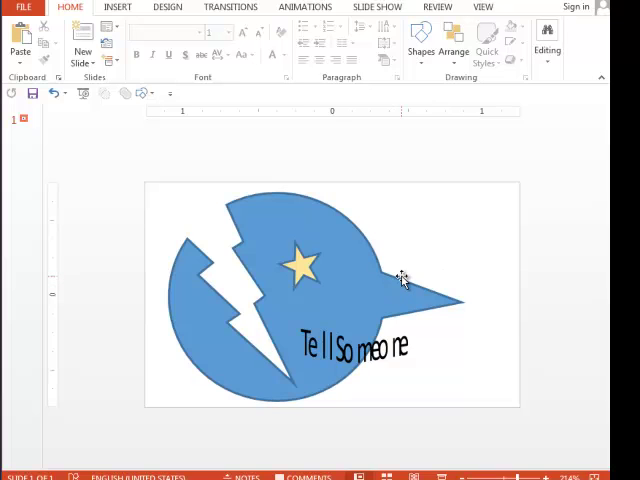
mouse_move(419, 214)
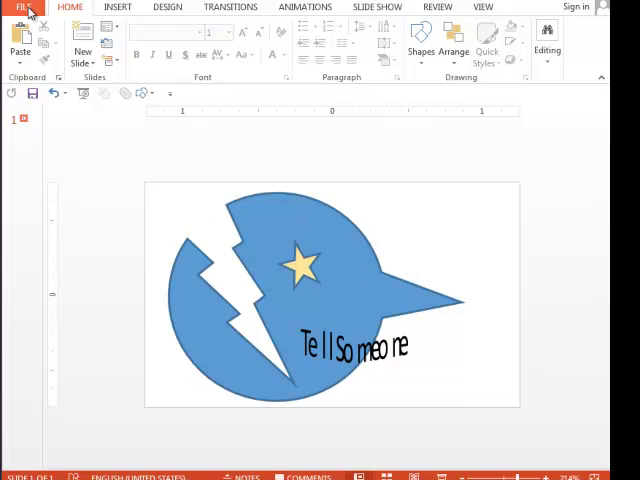
Save the presentation to the Desktop under the file name 'logo'
click(22, 8)
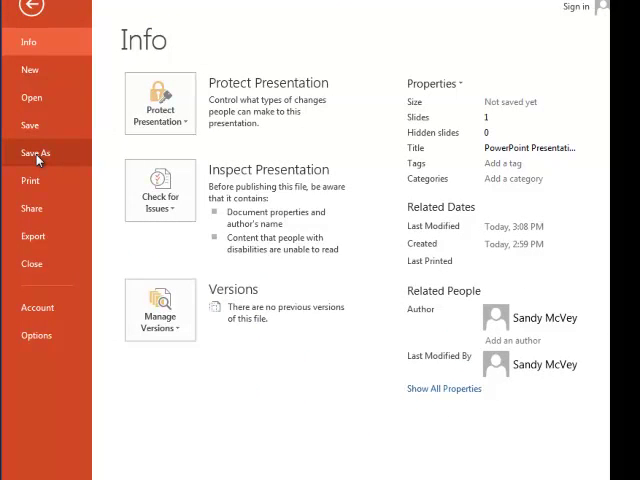
click(36, 152)
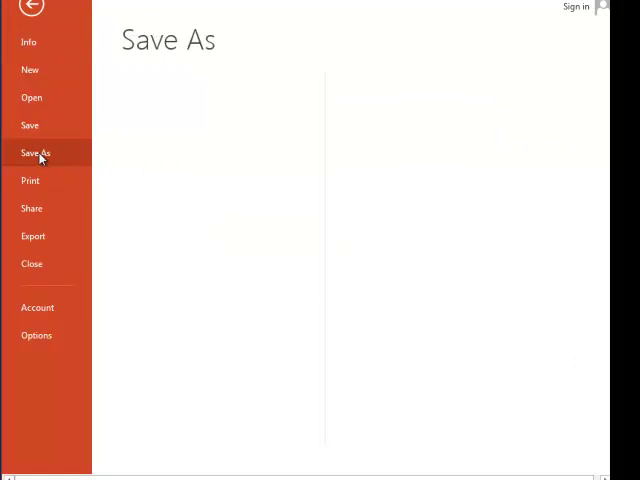
click(37, 152)
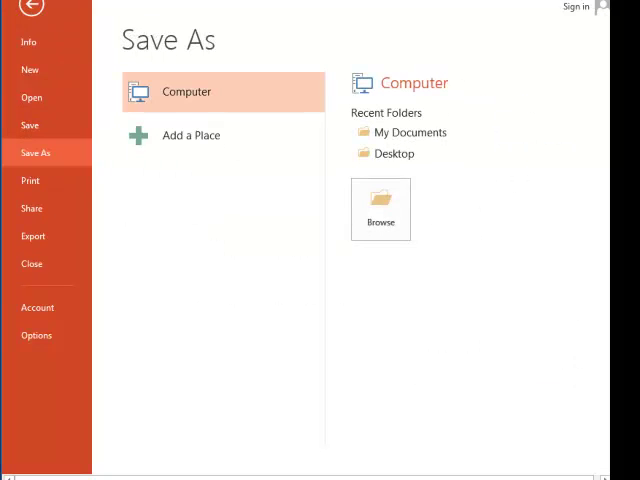
click(380, 203)
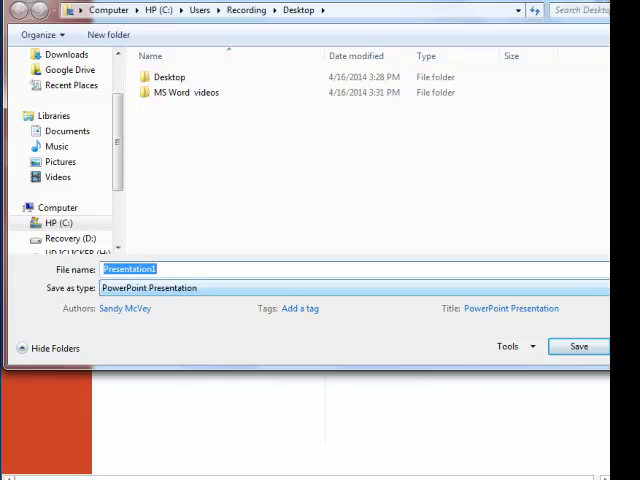
text(logo)
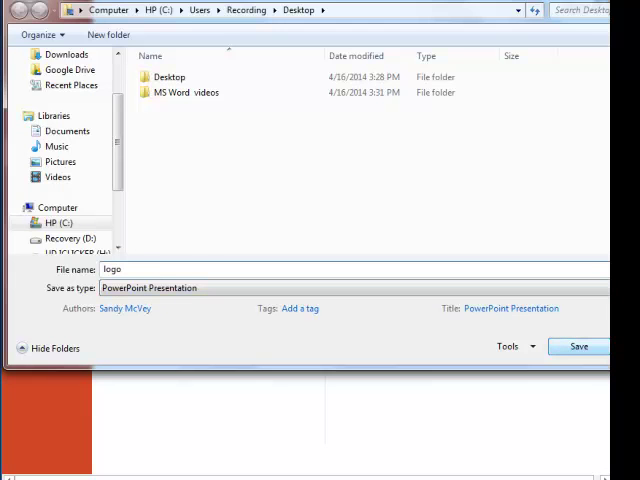
click(578, 346)
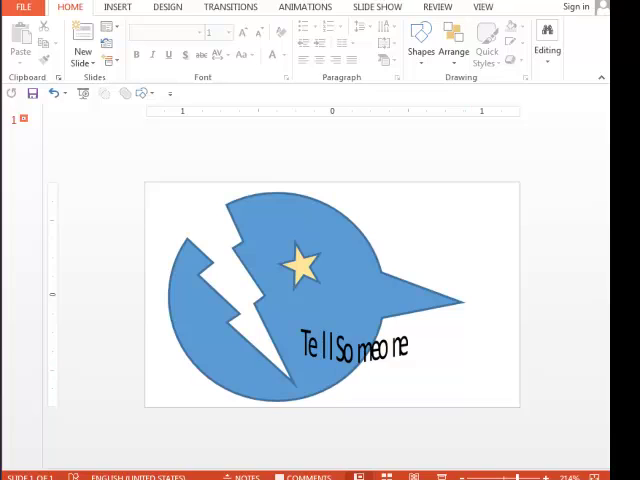
Save the slide as a JPEG File Interchange Format image named 'logo'
click(23, 9)
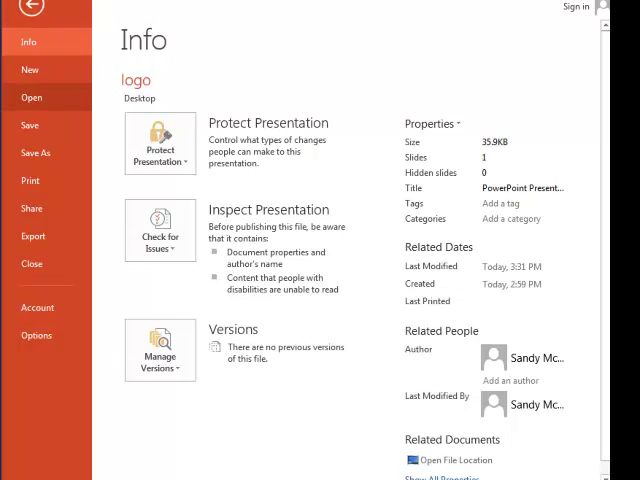
click(36, 152)
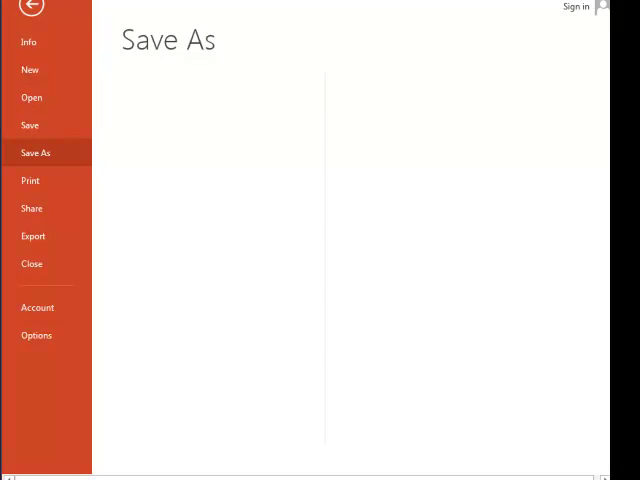
click(36, 152)
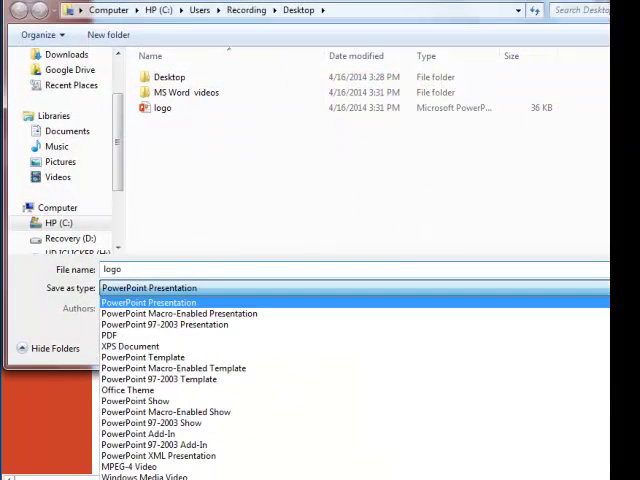
mouse_move(131, 345)
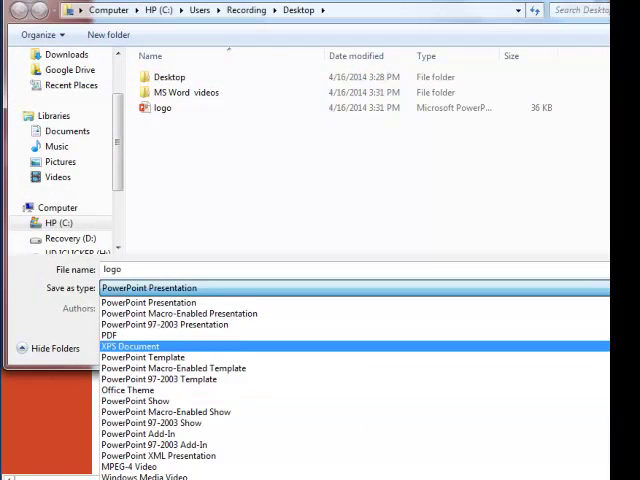
mouse_move(165, 324)
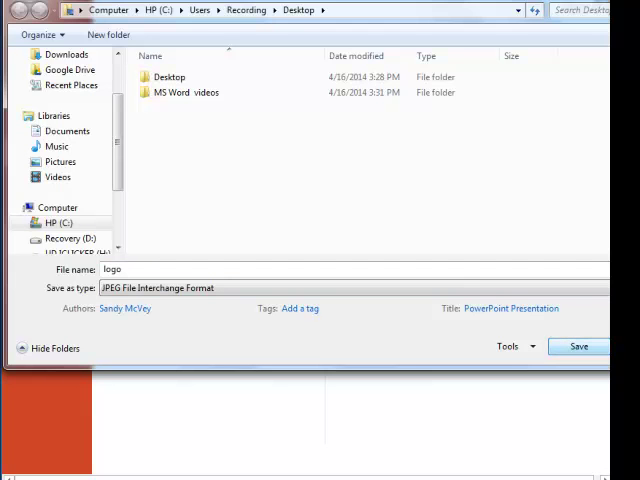
click(578, 346)
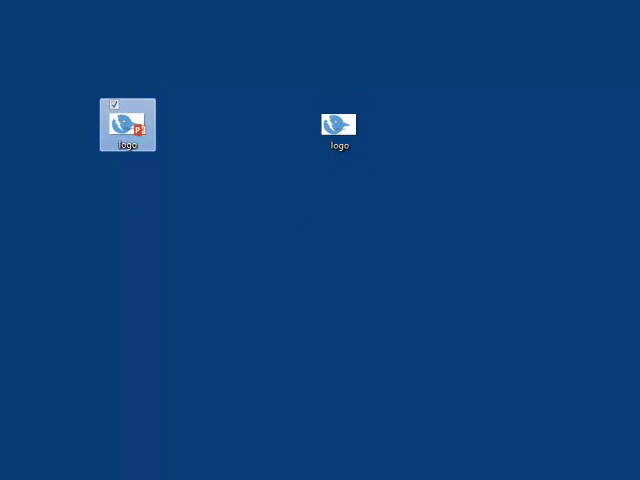
Reopen the 'logo' presentation from its Desktop file icon
double_click(128, 124)
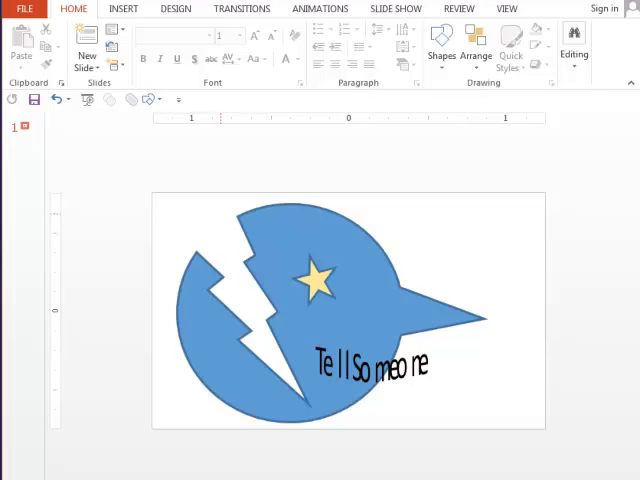